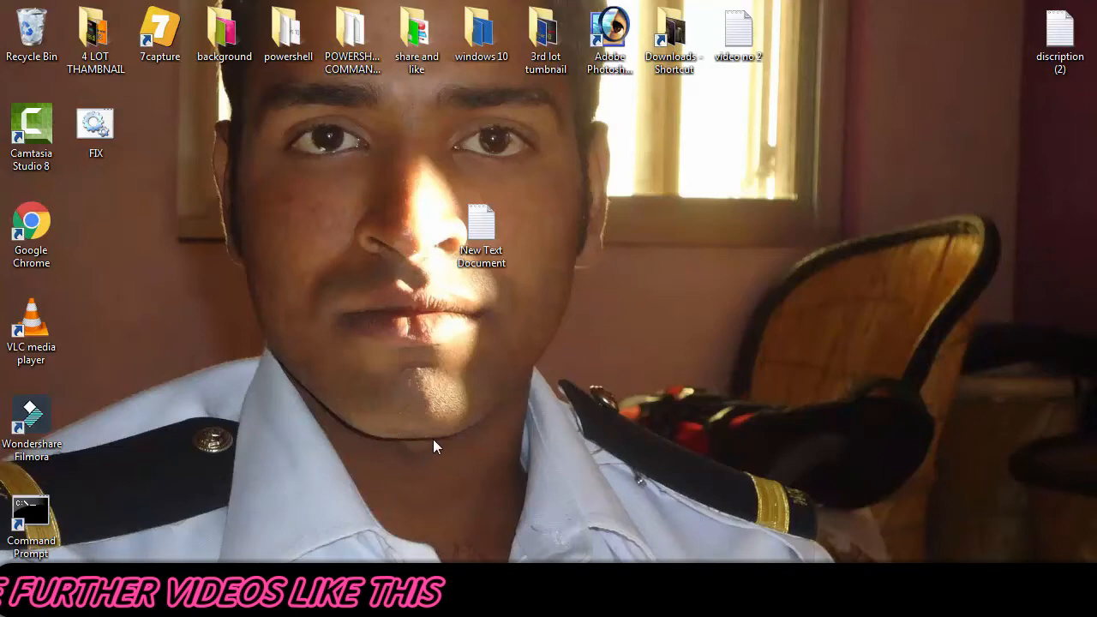
Step: Drag the New Text Document icon into the left icon column beside Google Chrome
left_click(482, 232)
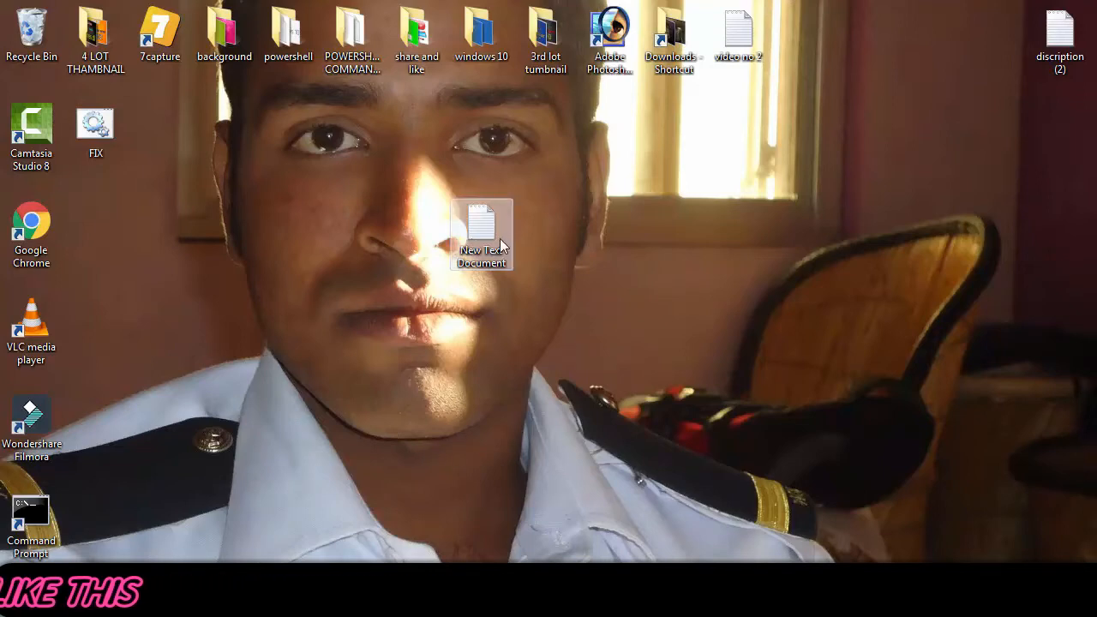
left_click_drag(482, 236, 159, 287)
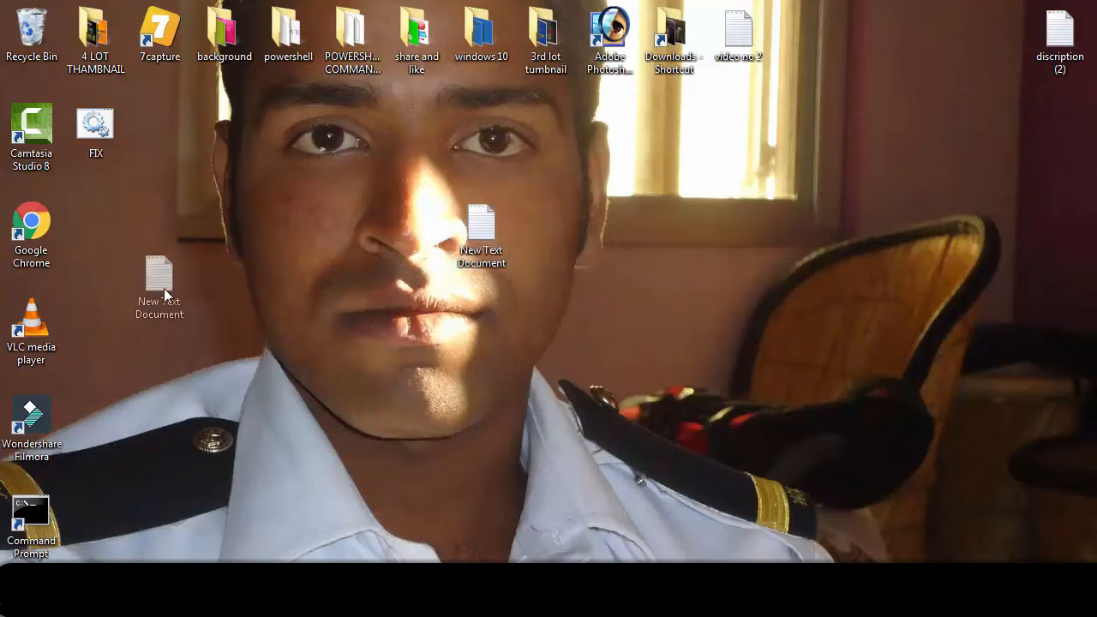
left_click_drag(159, 287, 95, 236)
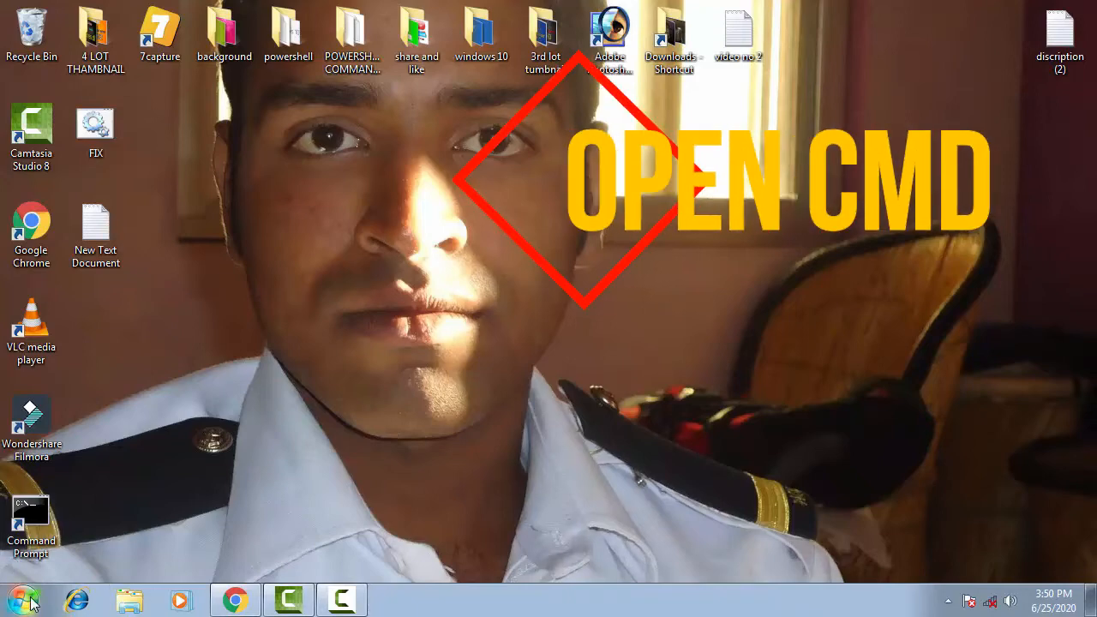
Step: Search Start for CMD and run it as administrator
left_click(24, 599)
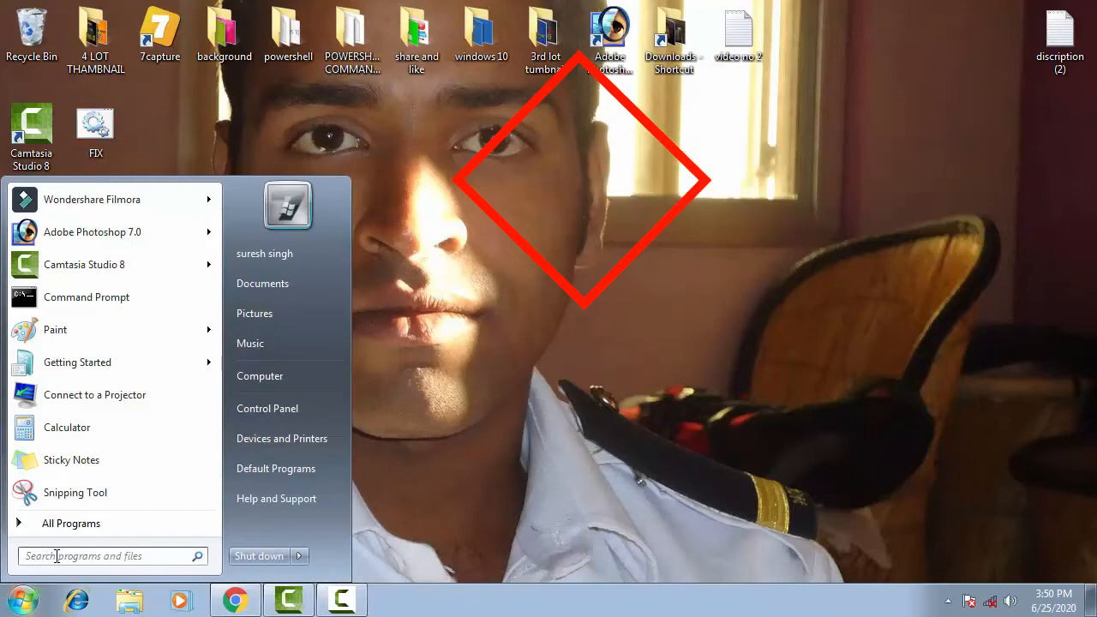
type("CMD")
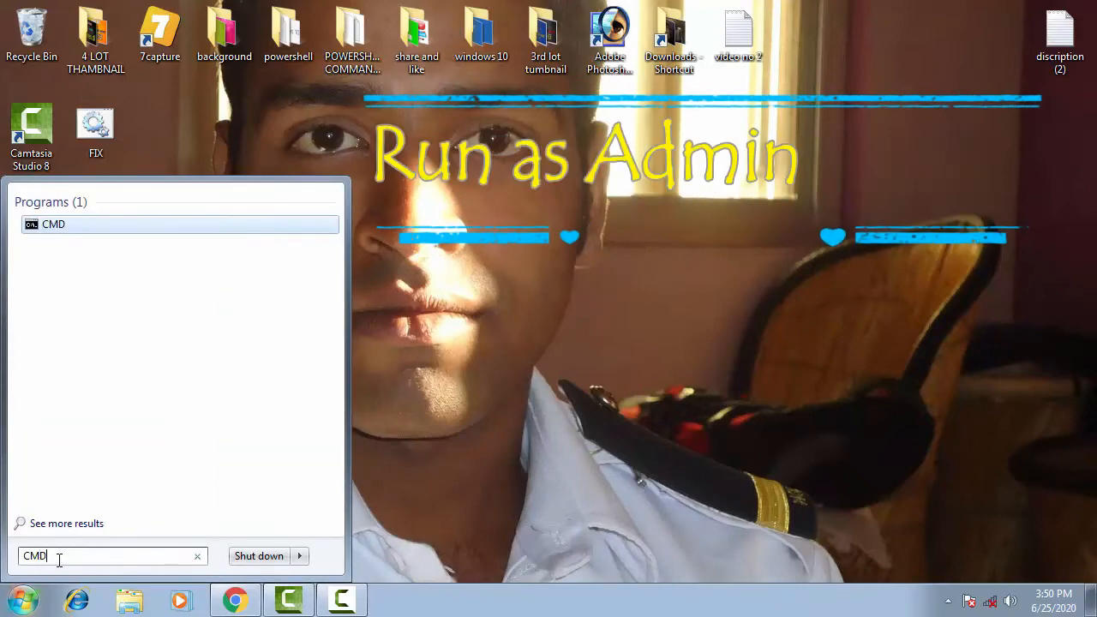
right_click(53, 223)
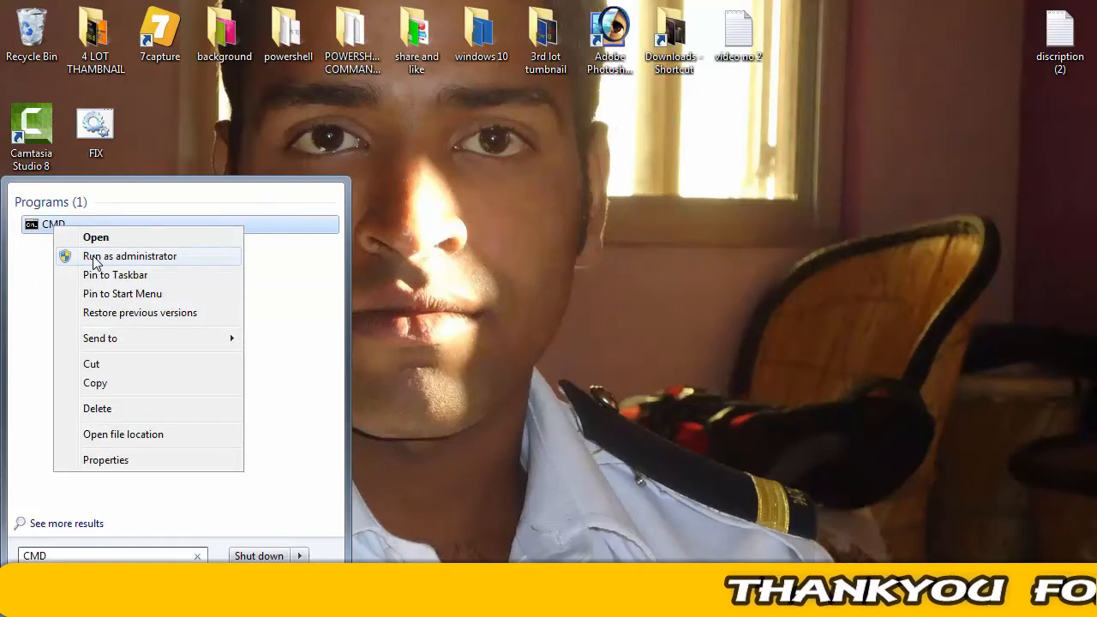
left_click(129, 255)
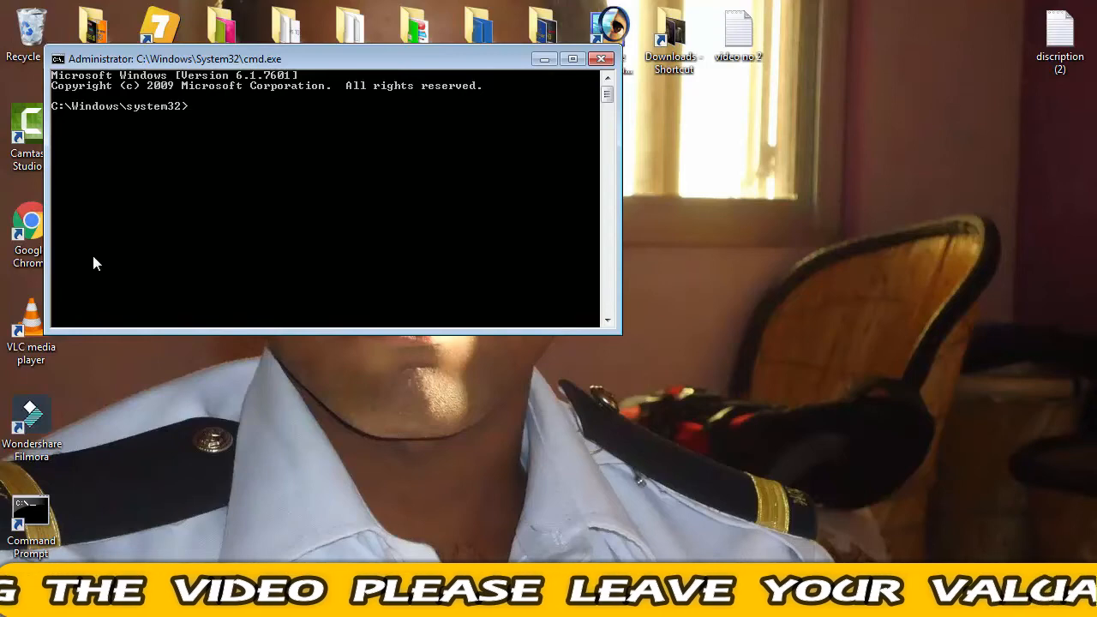
mouse_move(709, 343)
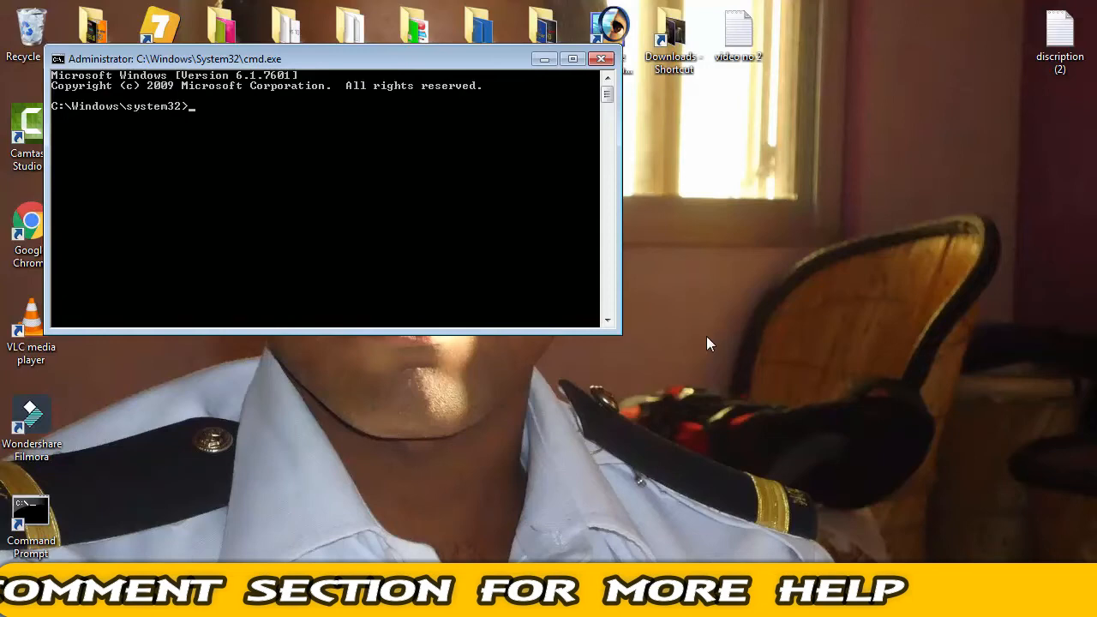
Step: Run NET STOP WUAUSERV; the Windows Update service reports it is not started
type("N")
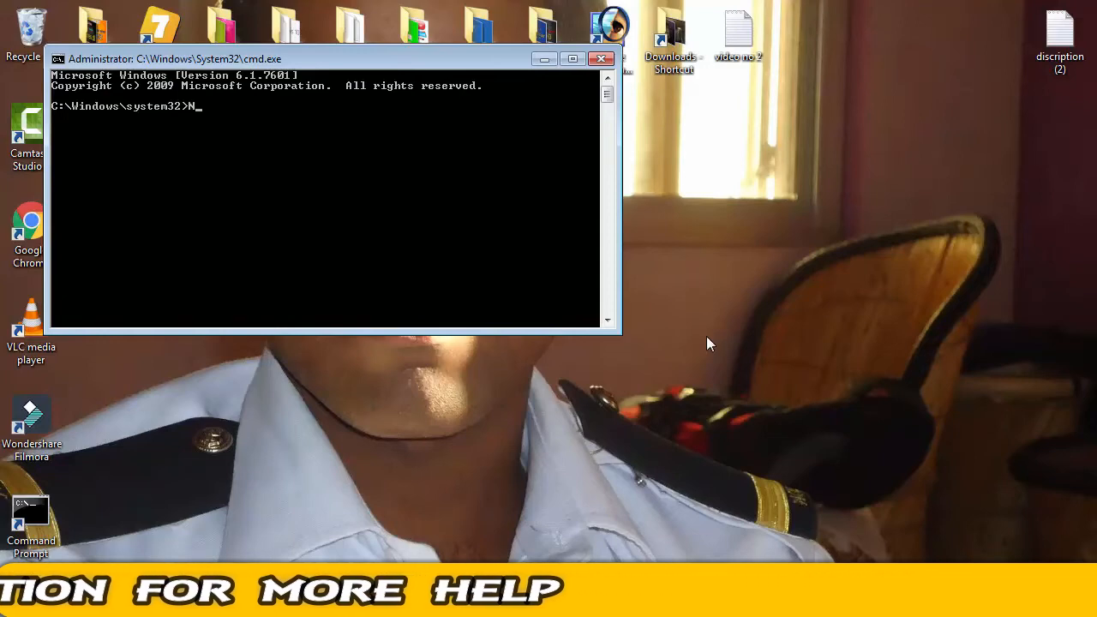
type("ET STOP WU")
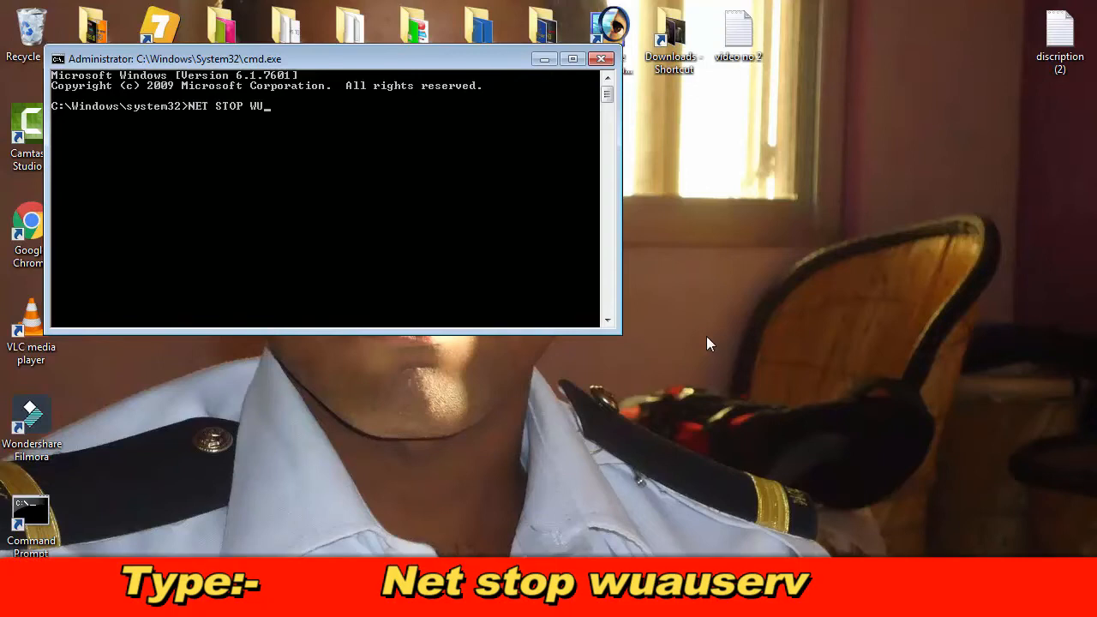
type("AUSER")
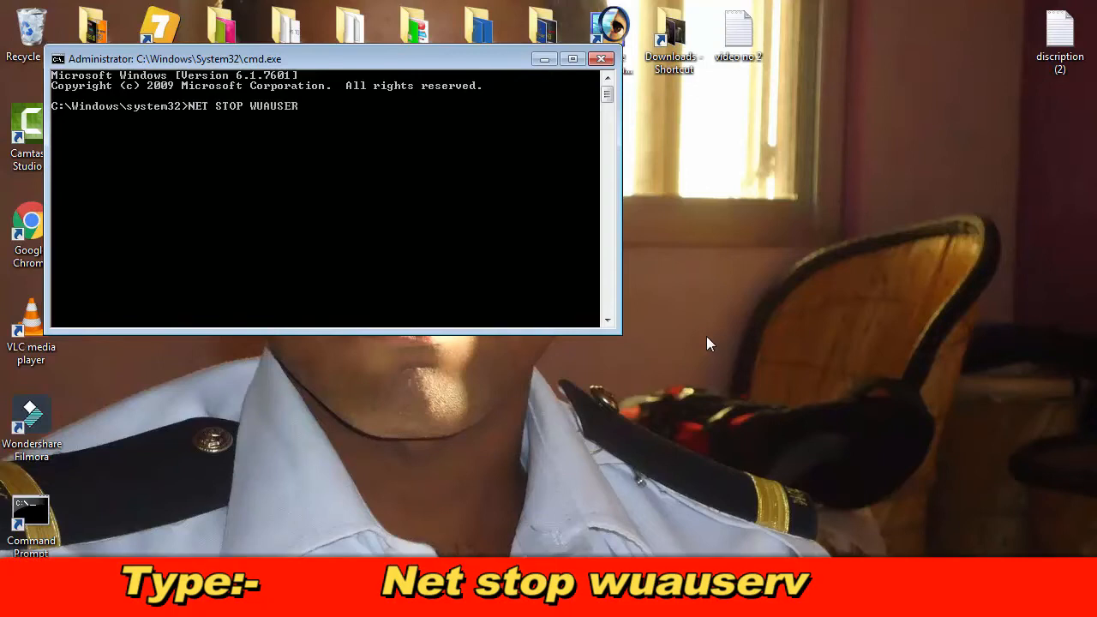
key("Return")
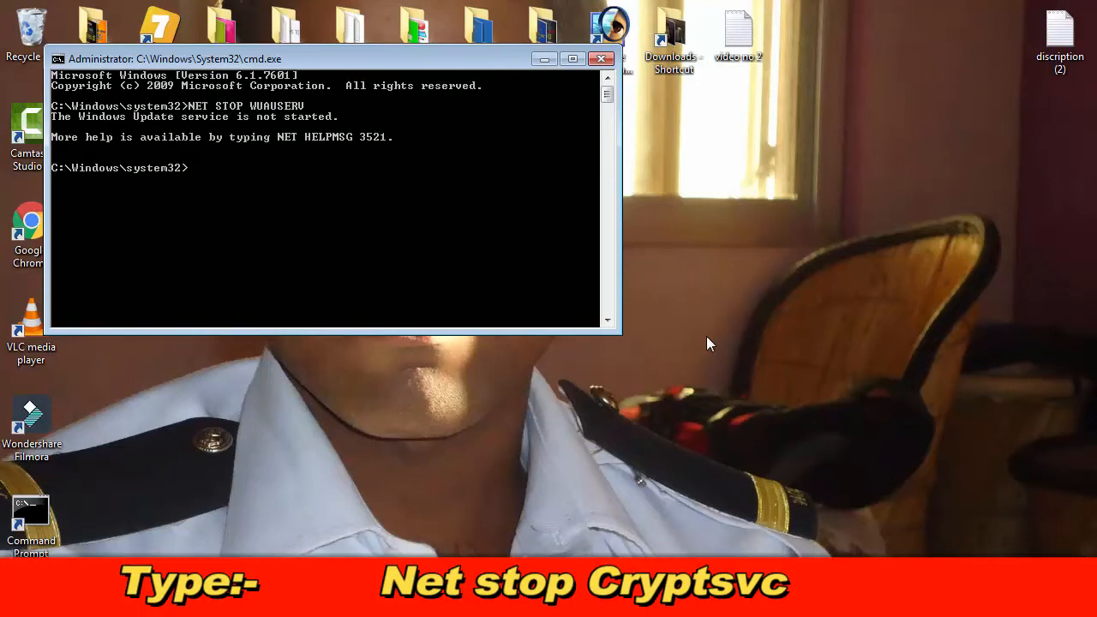
Step: Enter NET STOP CRYPTSVC, which prompts to confirm stopping a dependent service
type("NS")
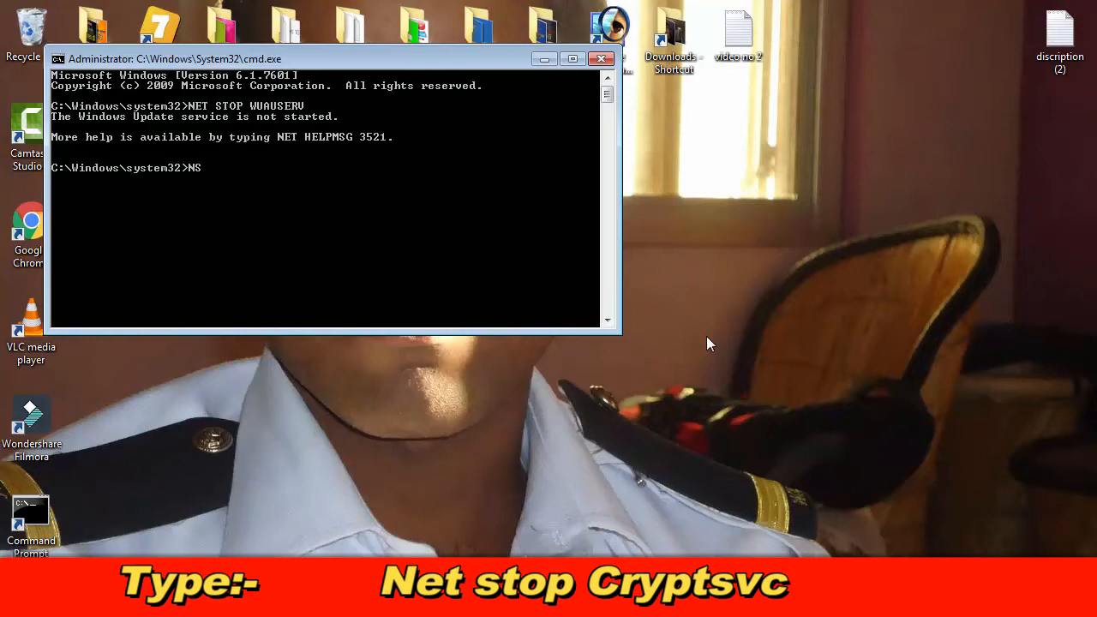
type("NET")
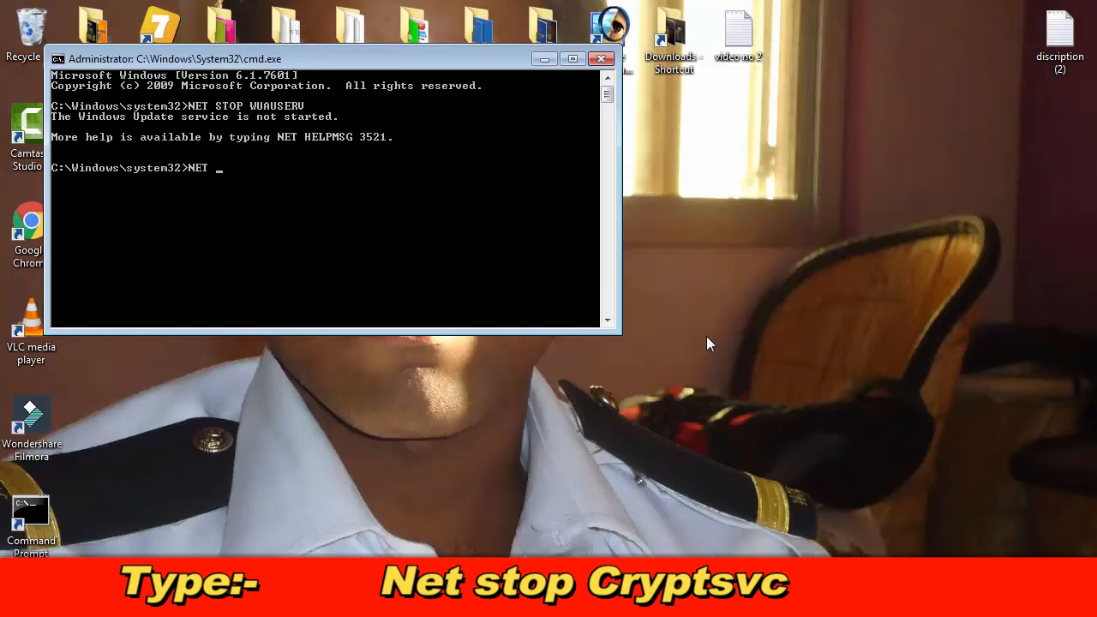
type("STOP")
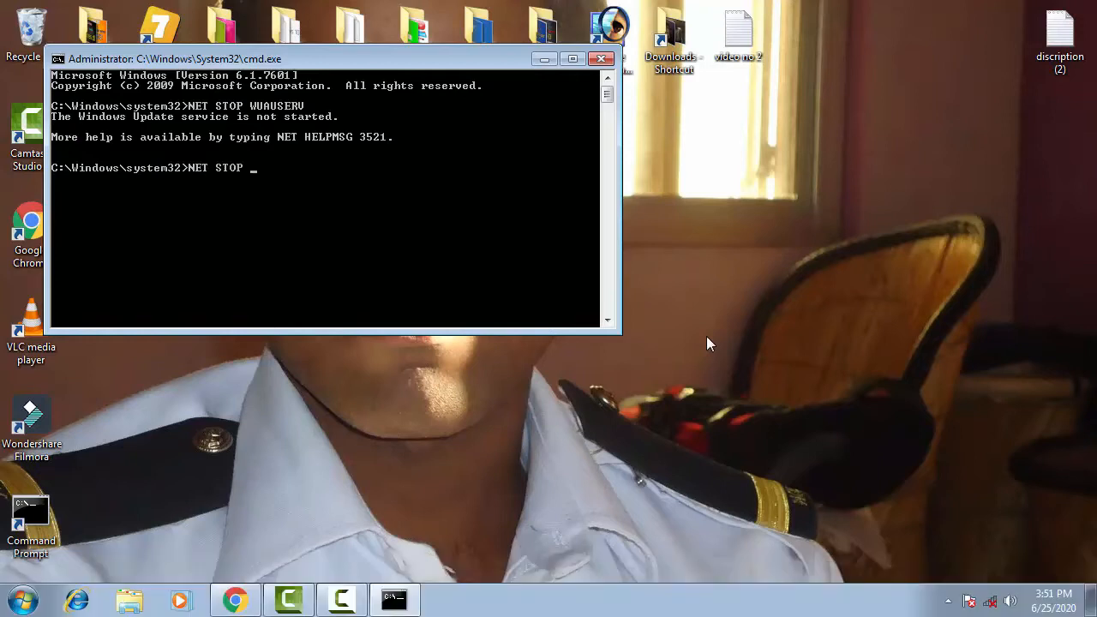
type("CR")
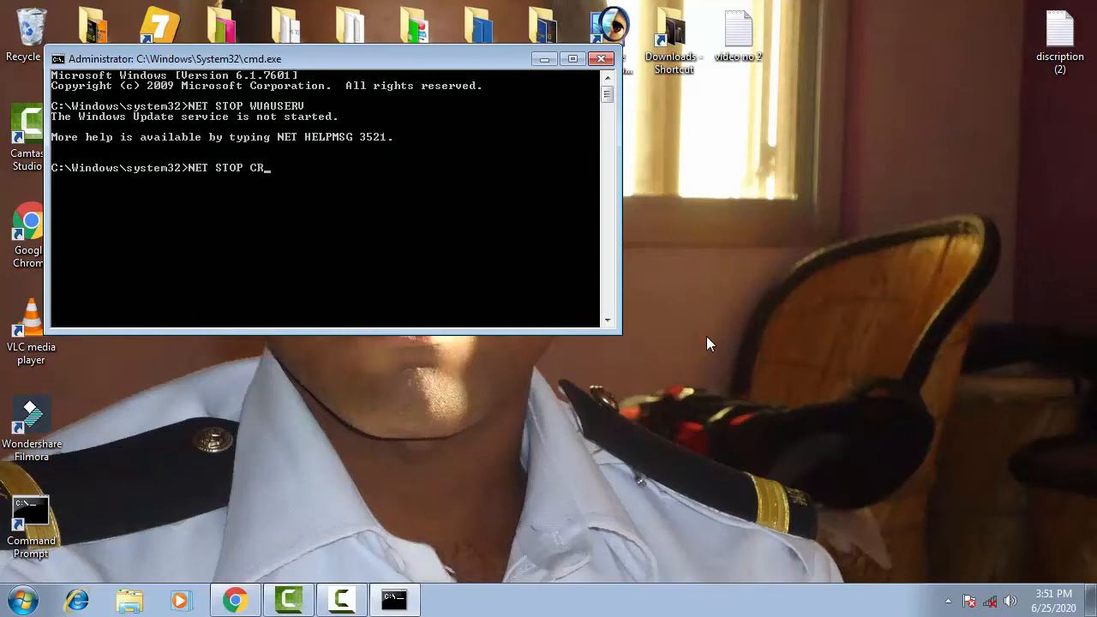
type("YPT")
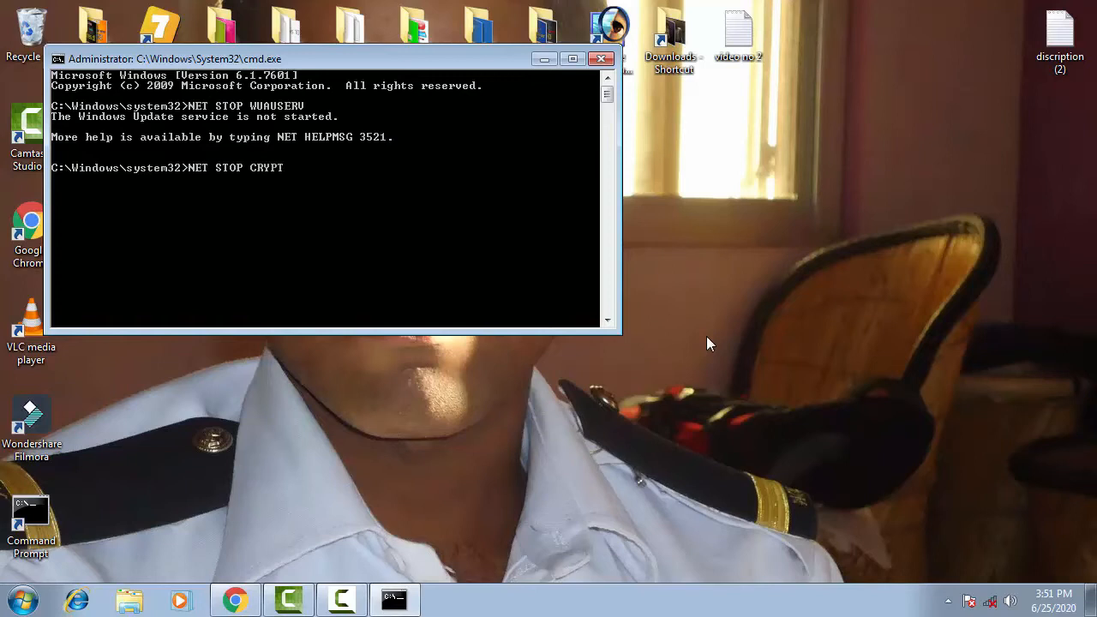
type("SVC")
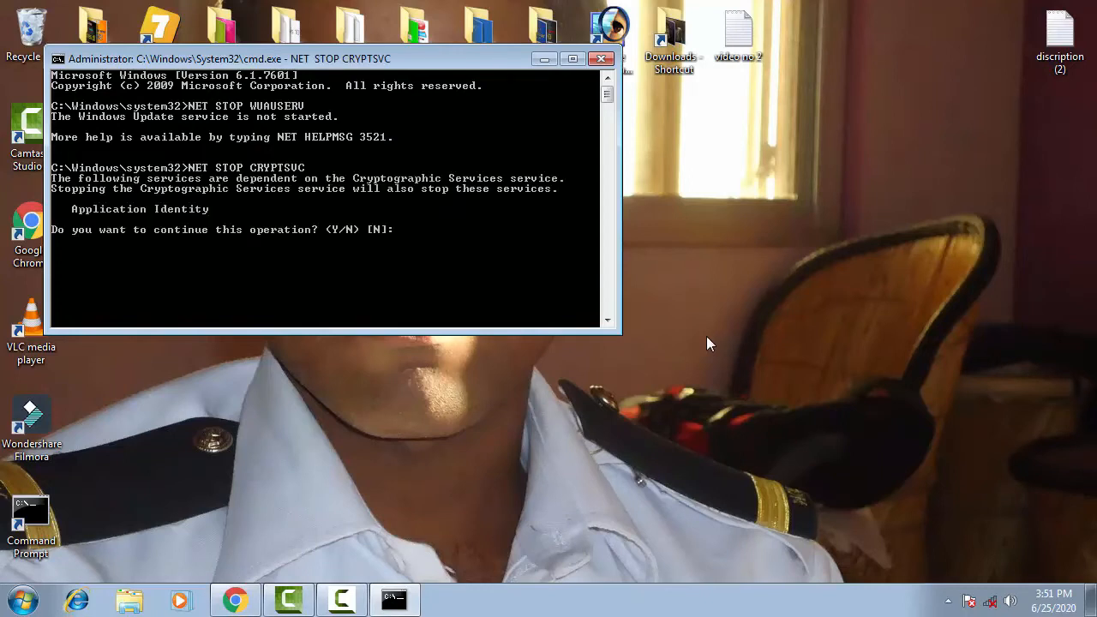
Step: Enter NET STOP BITS and answer the dependency confirmation; a stray Y is rejected
type("NET S")
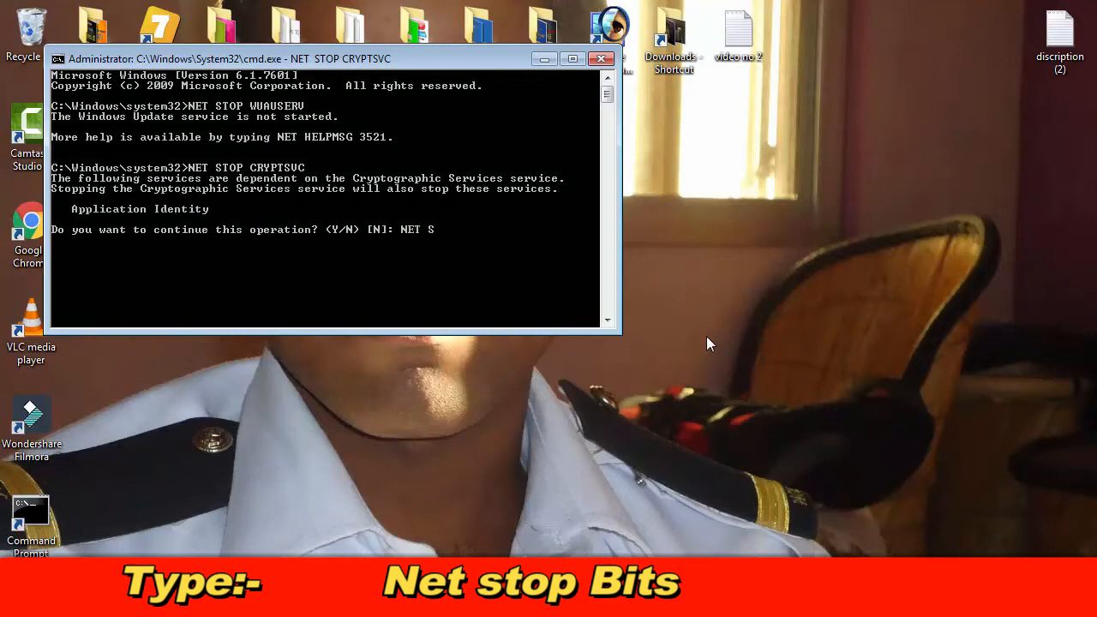
type("TOP N")
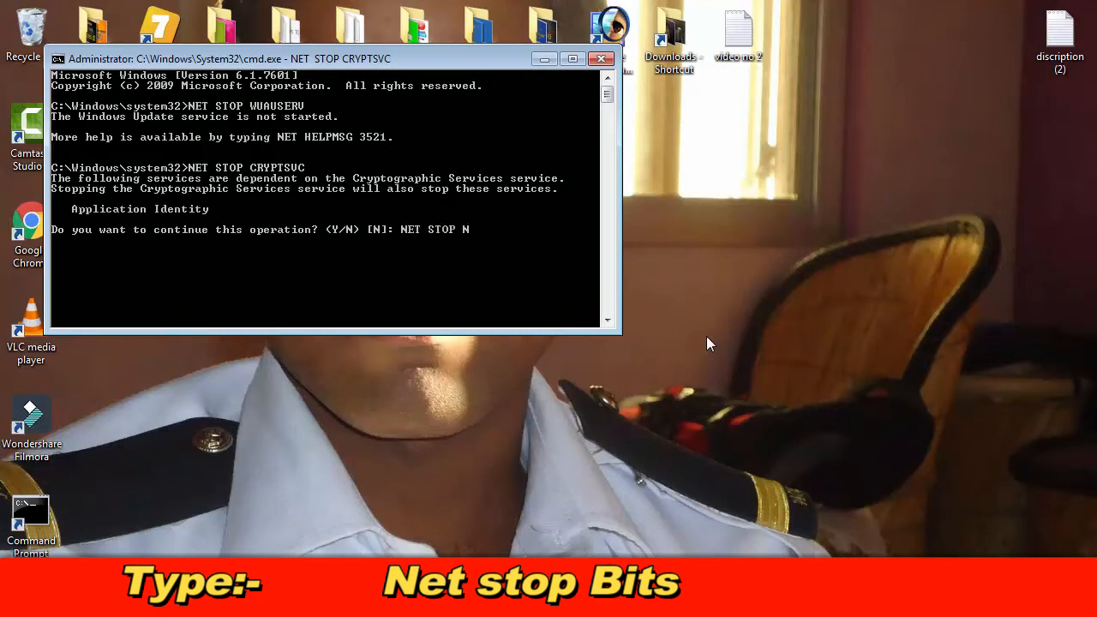
type("BITS")
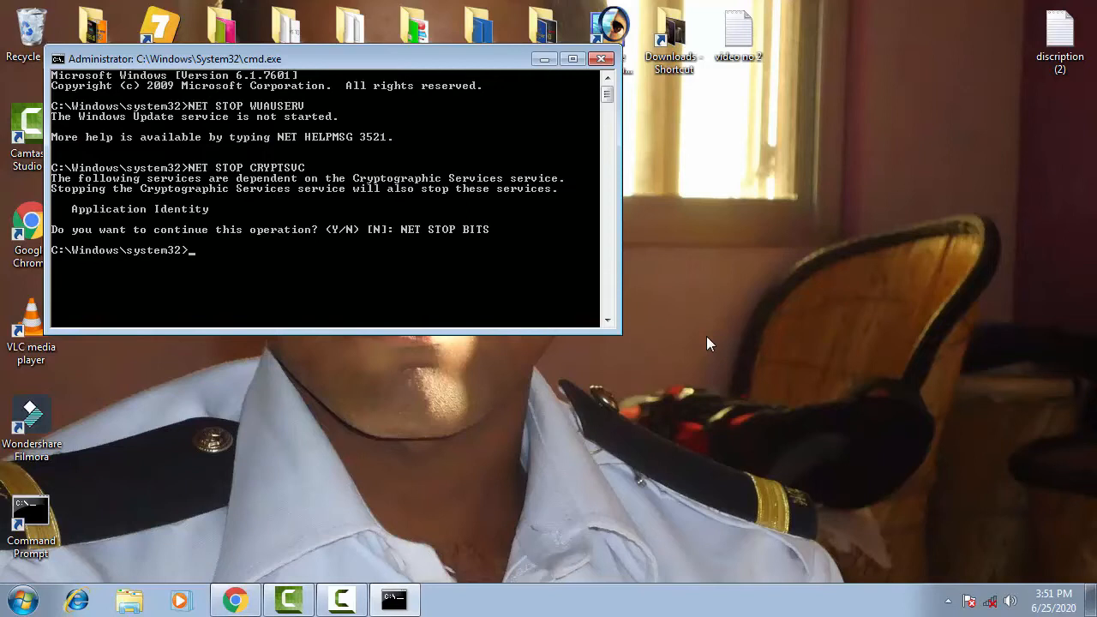
key("Return")
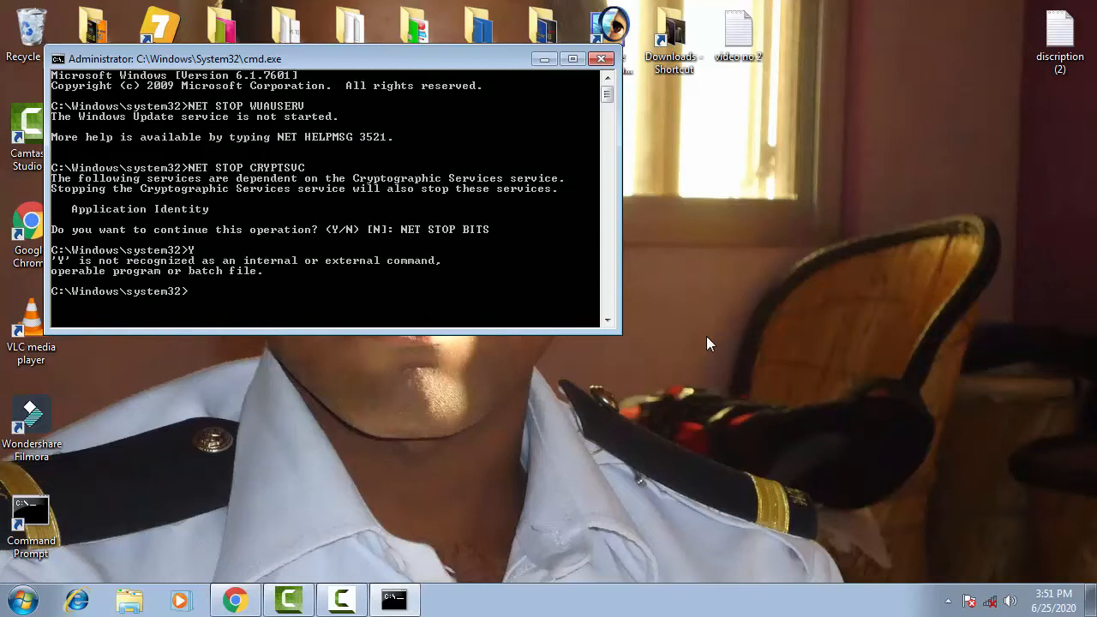
Step: Run REN C:\WINDOWS\SOFTWAREDISTRIBUTION SOFTWAREDISTRIBUTION.OLD; the system cannot find the file
type("REN")
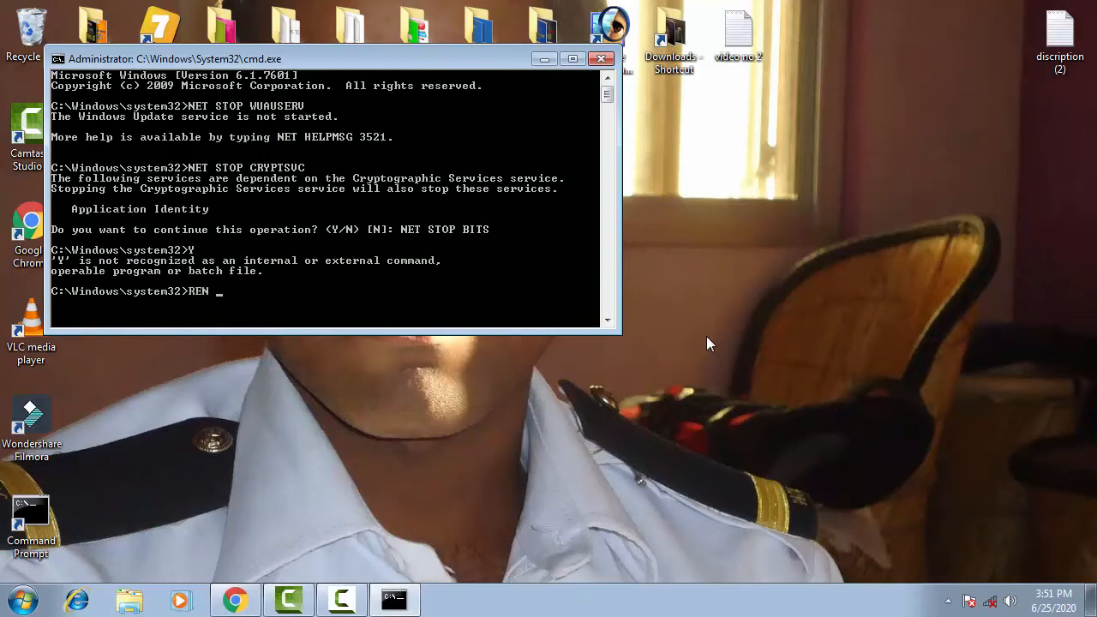
type("C:")
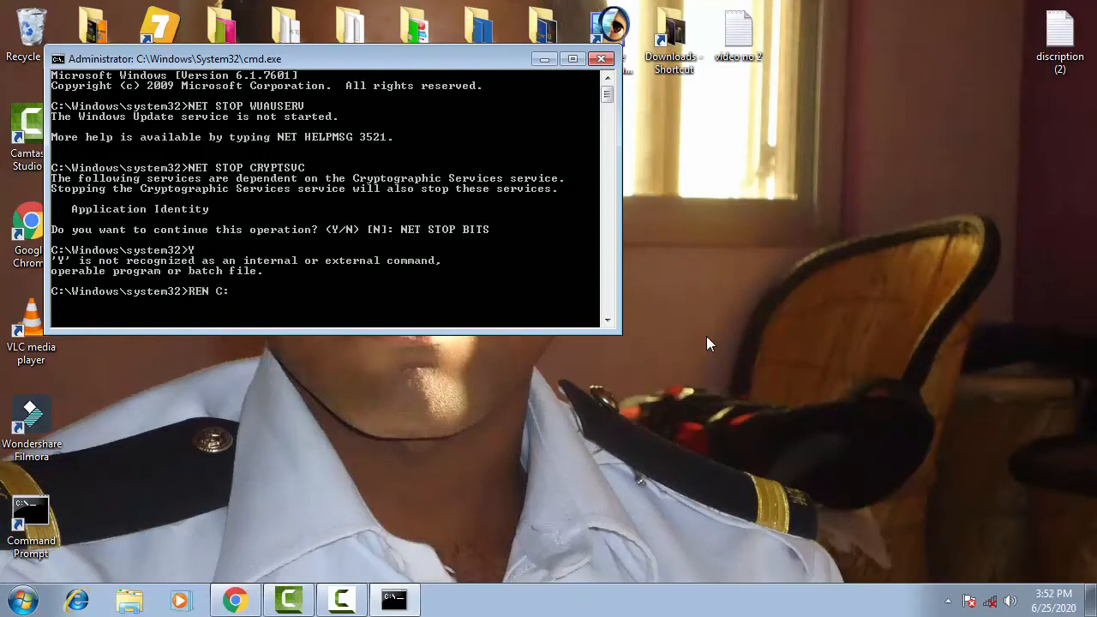
type("W")
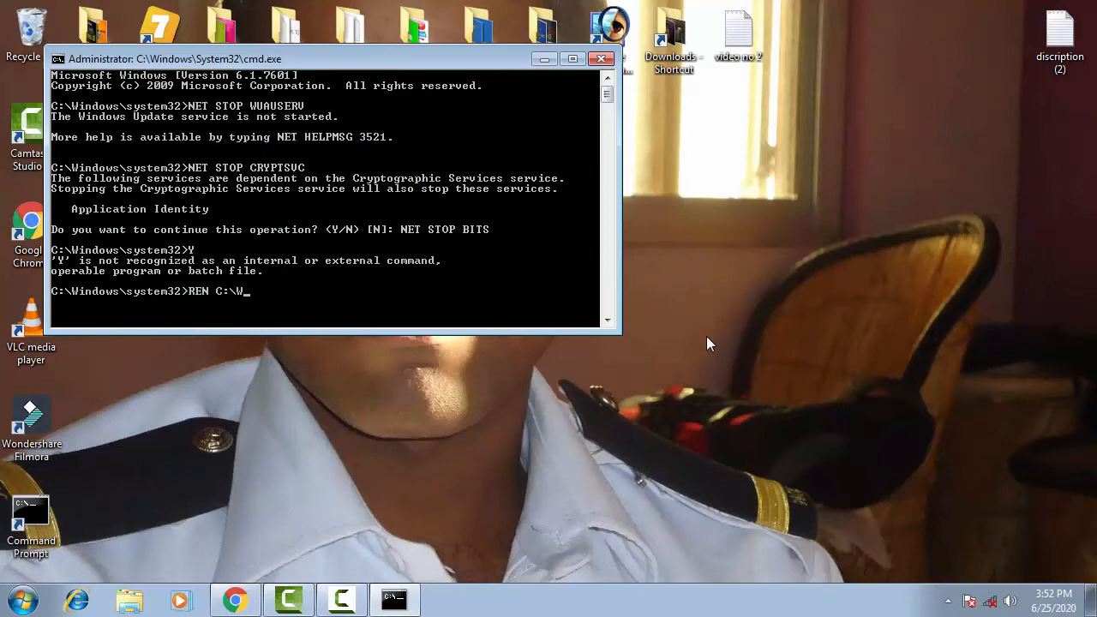
type("I")
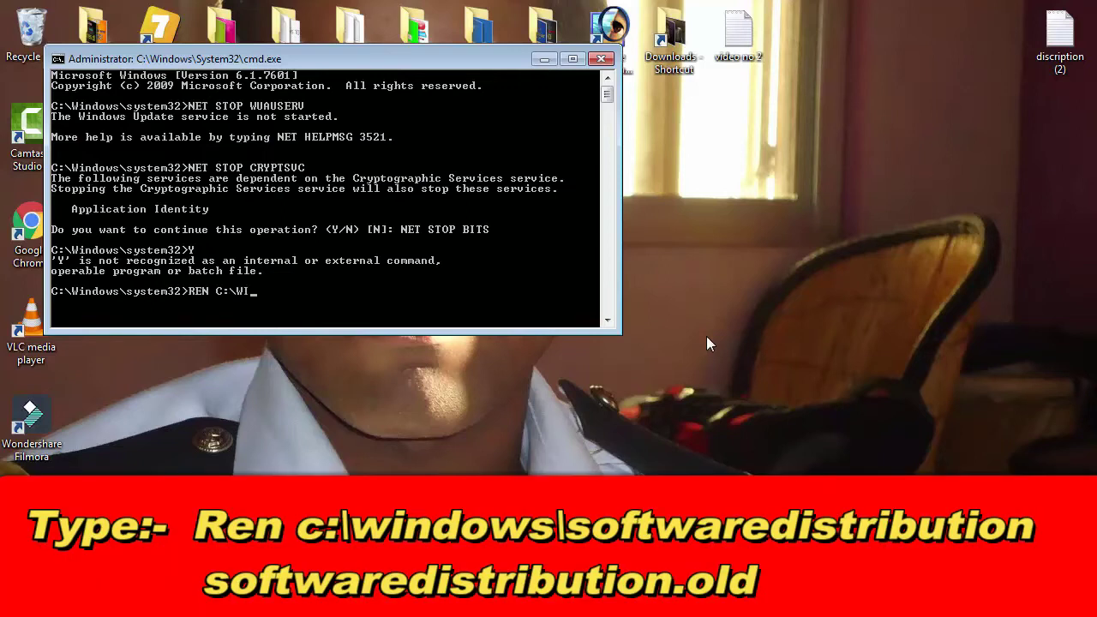
type("NDOWS\\")
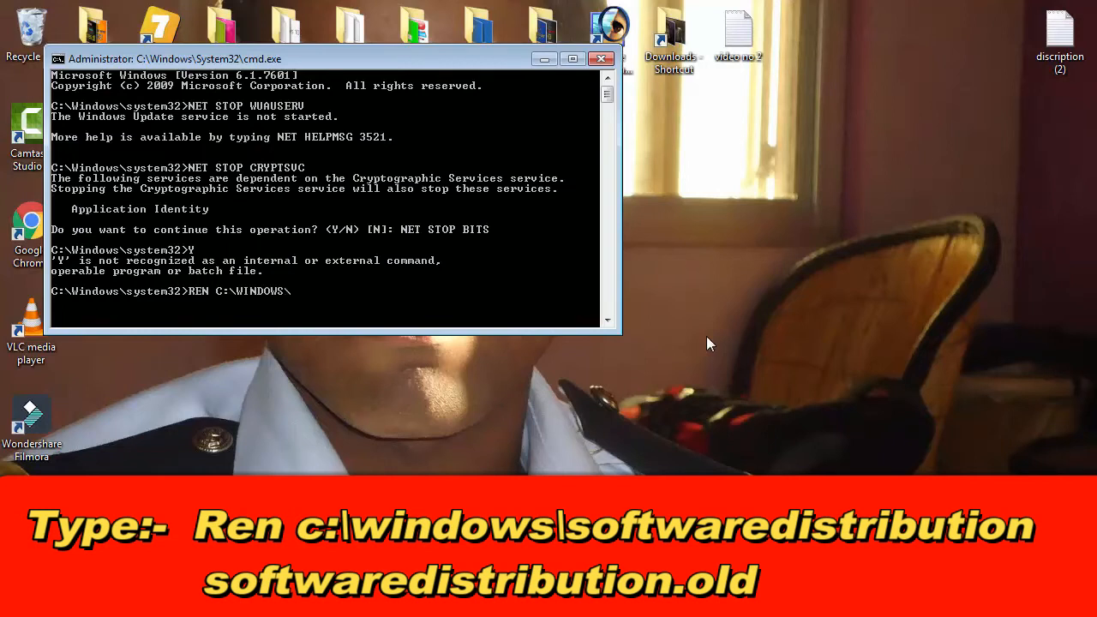
type("SOFTWAREDISTRIBU")
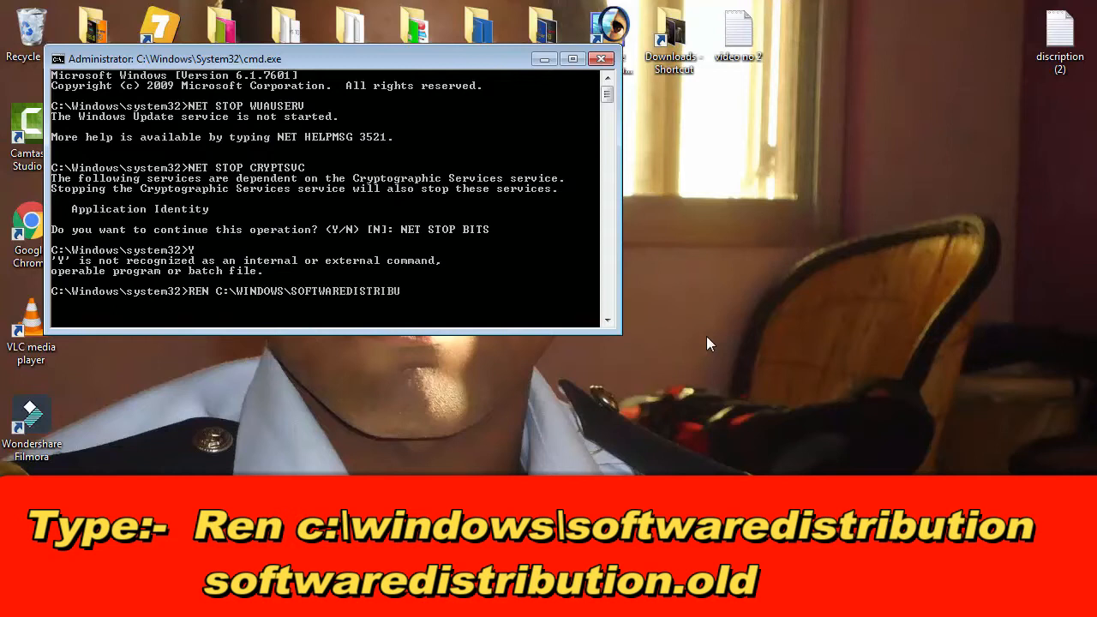
type("TION")
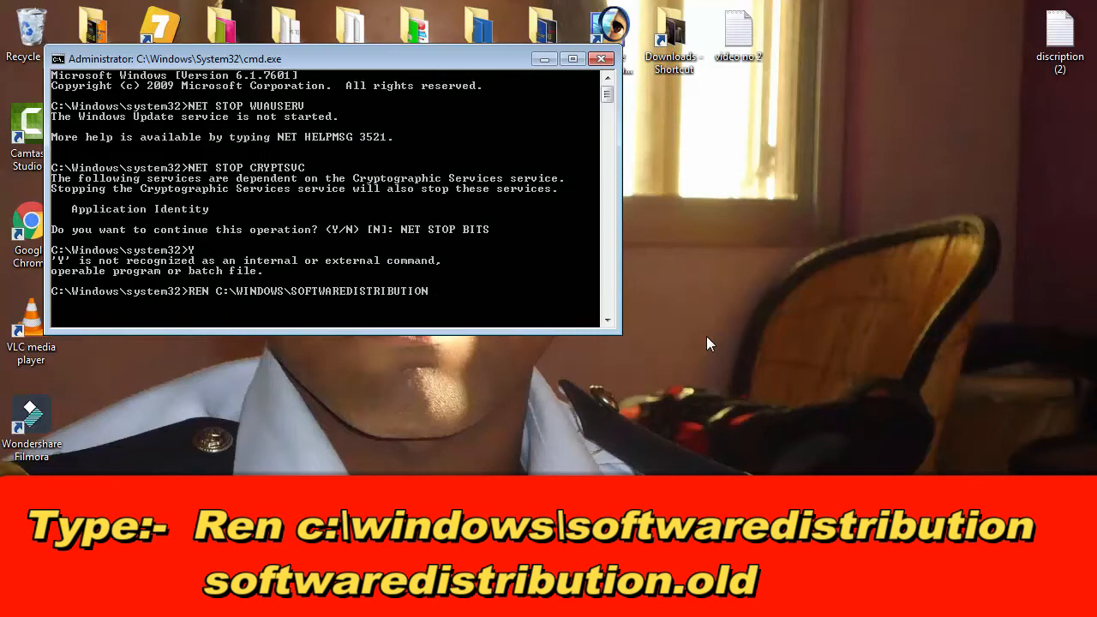
type("SOF")
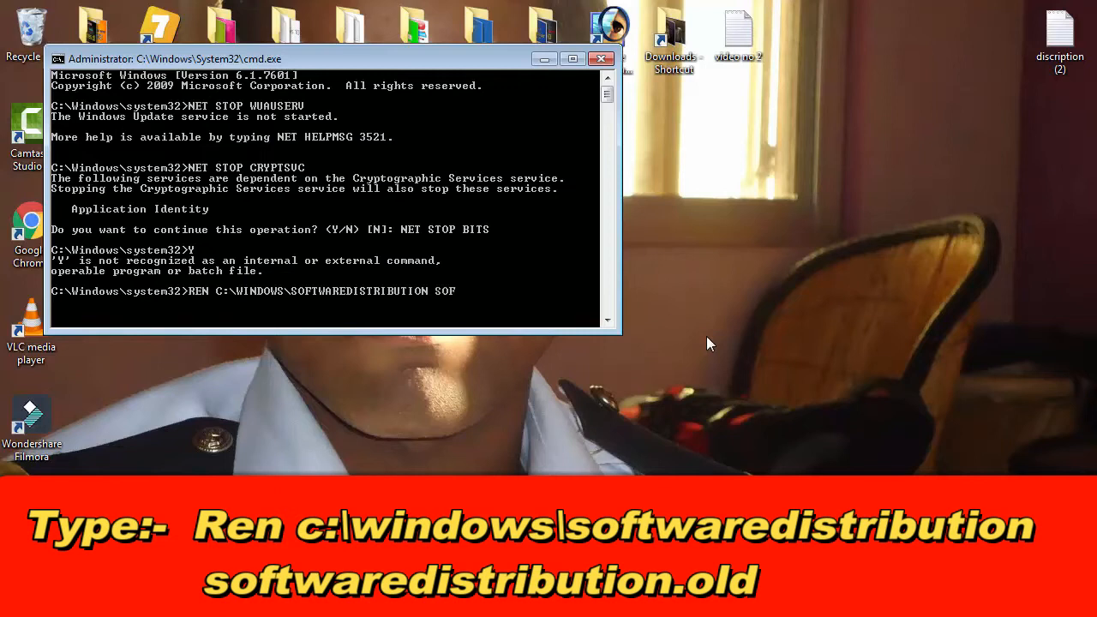
type("TWAREDISTRIBUTION")
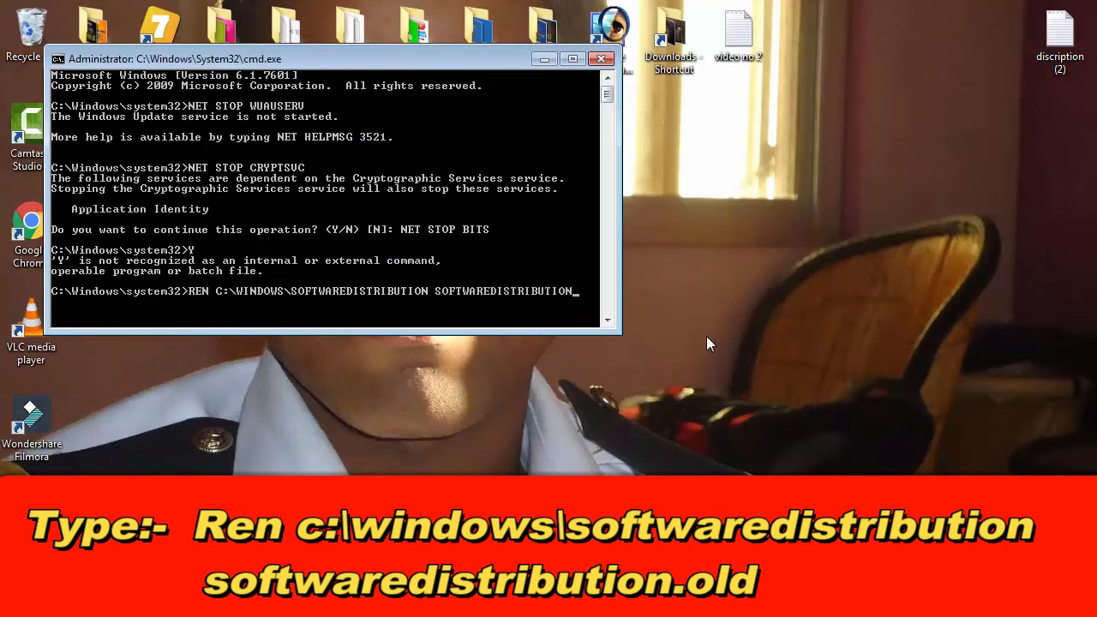
type(".OL")
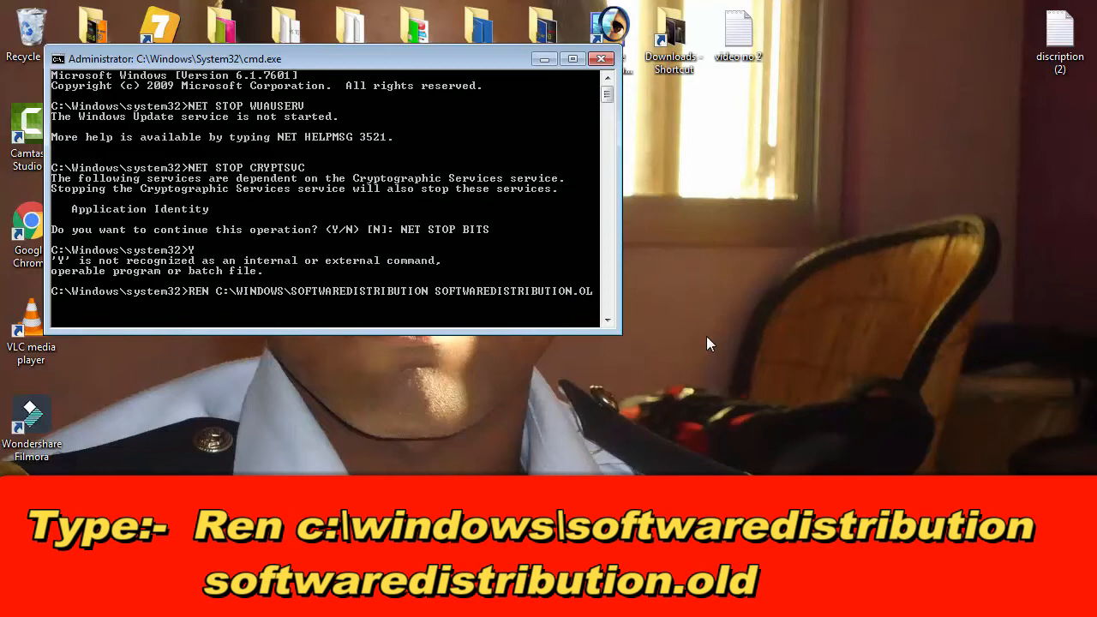
type("D")
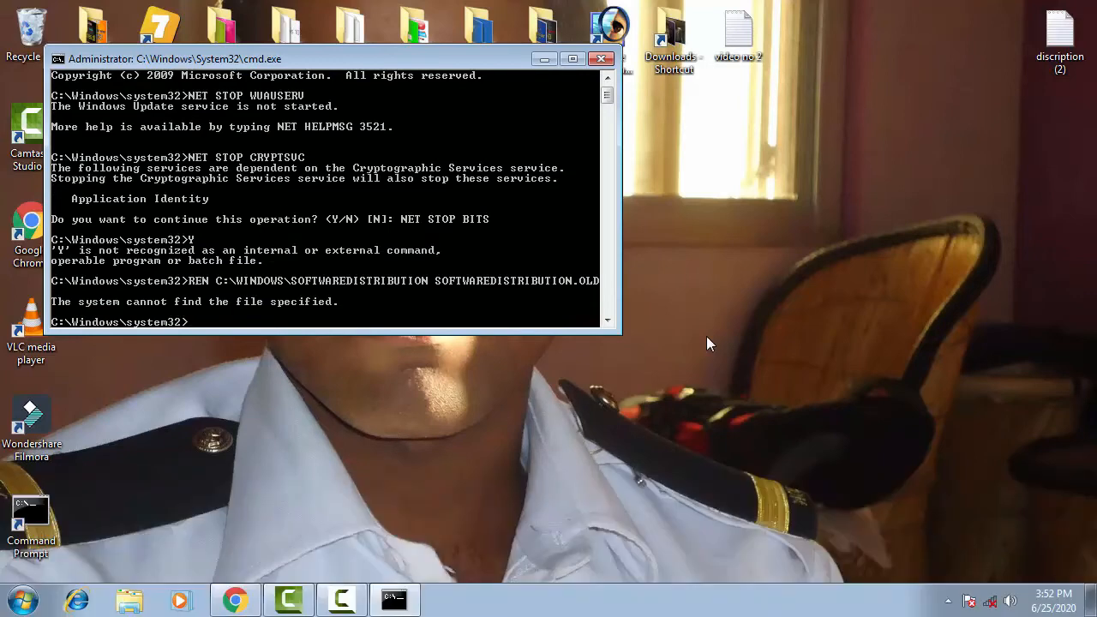
Step: Run REN C:\WINDOWS\SYSTEM32\CATROOT2 CATROOT2.OLD; again the file cannot be found
type("REN C")
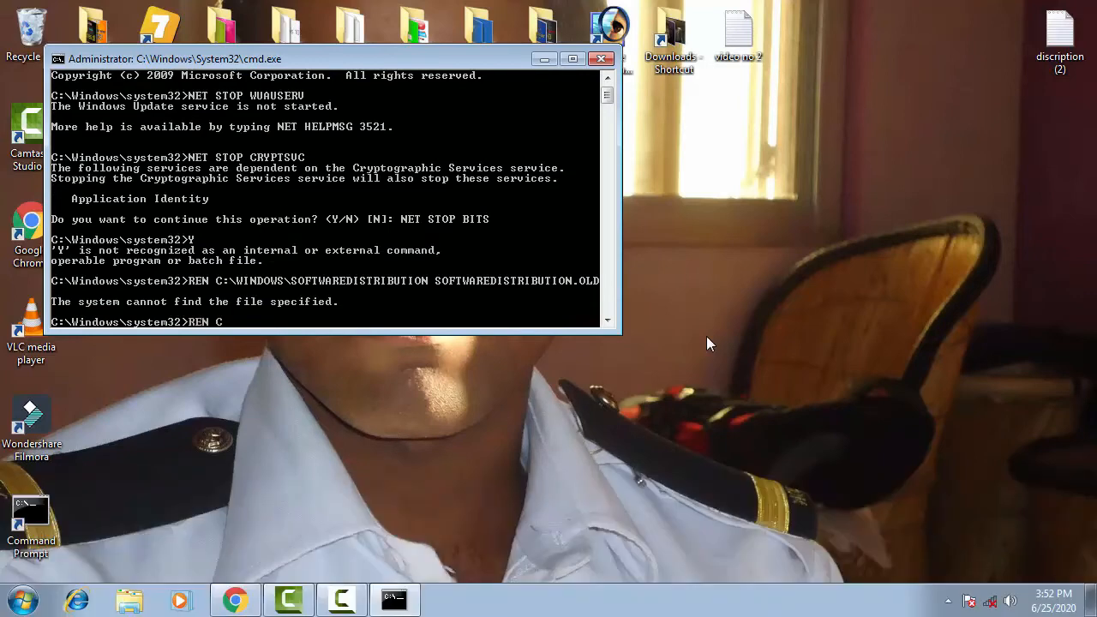
type(":")
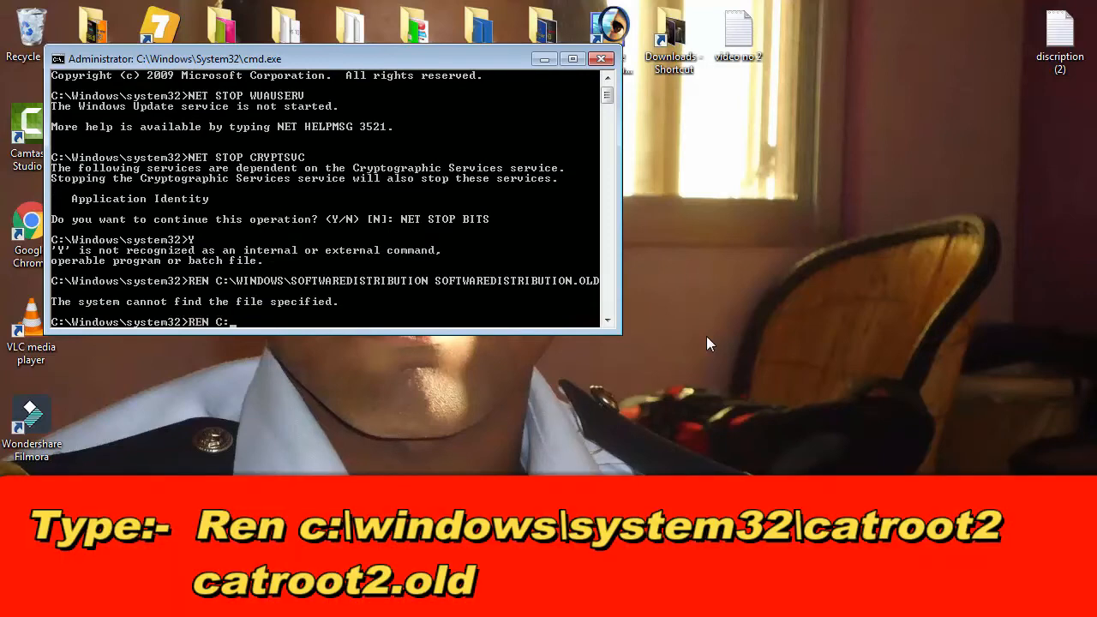
type("\\")
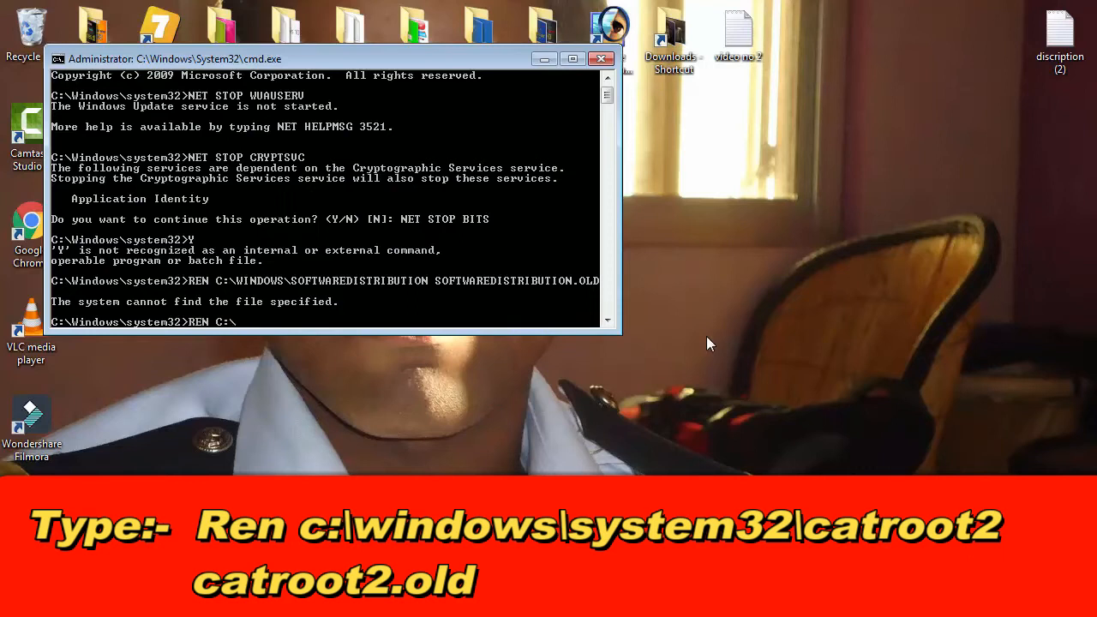
type("WI")
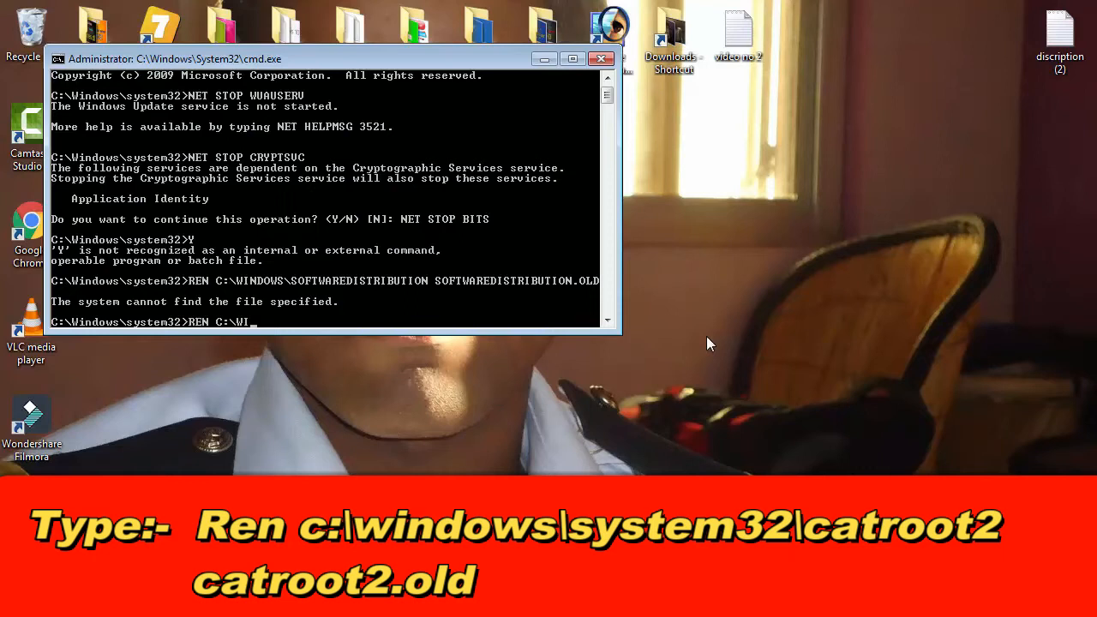
type("NDOWS")
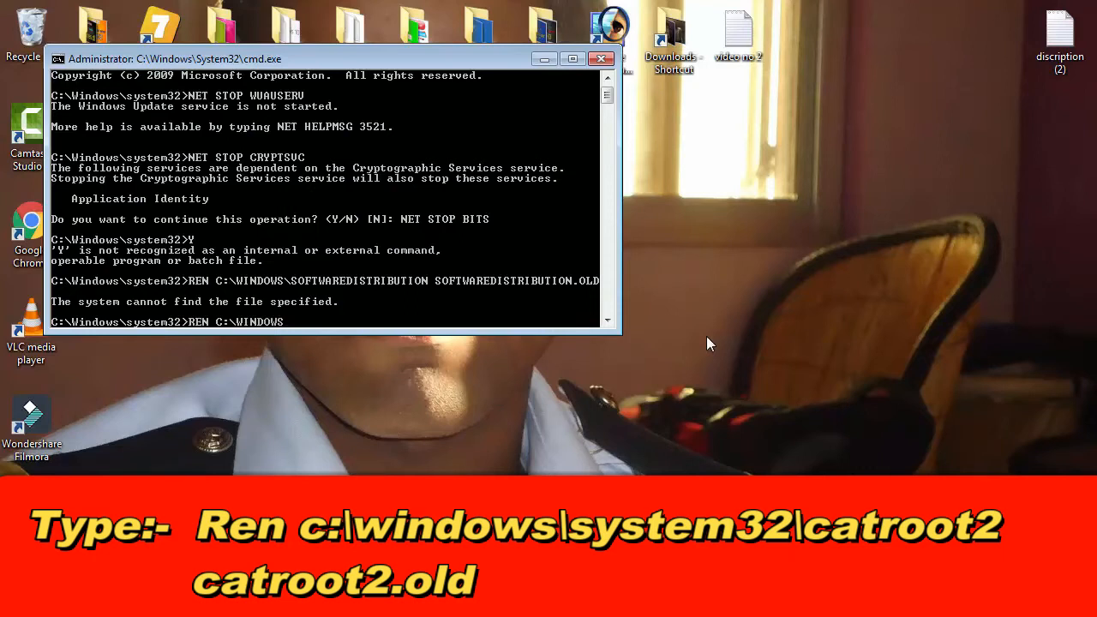
type("\\SY")
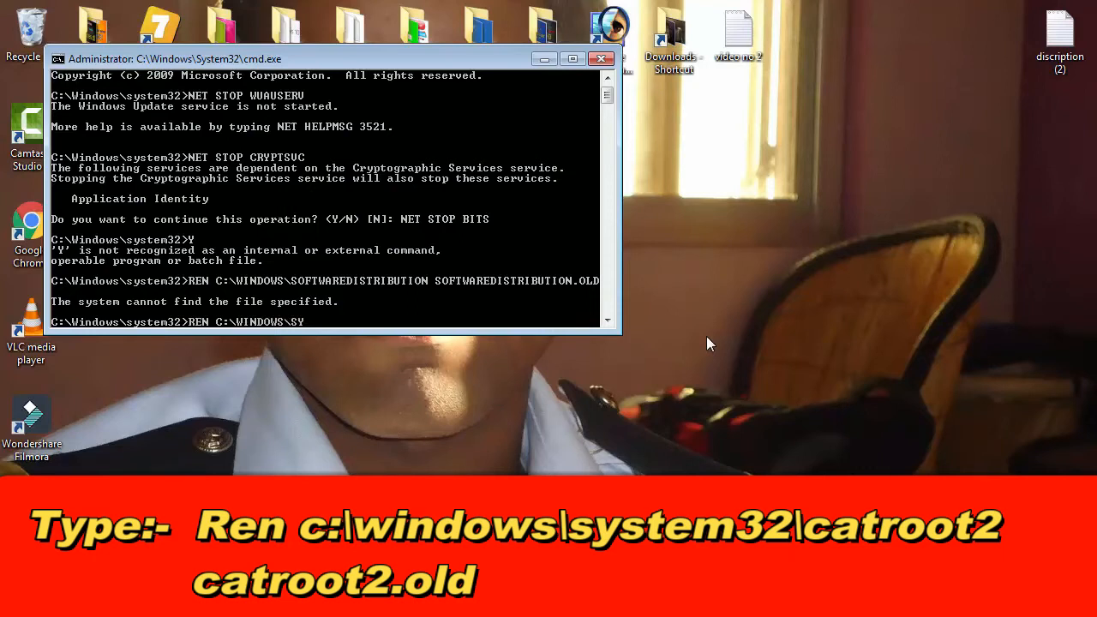
type("STEM32")
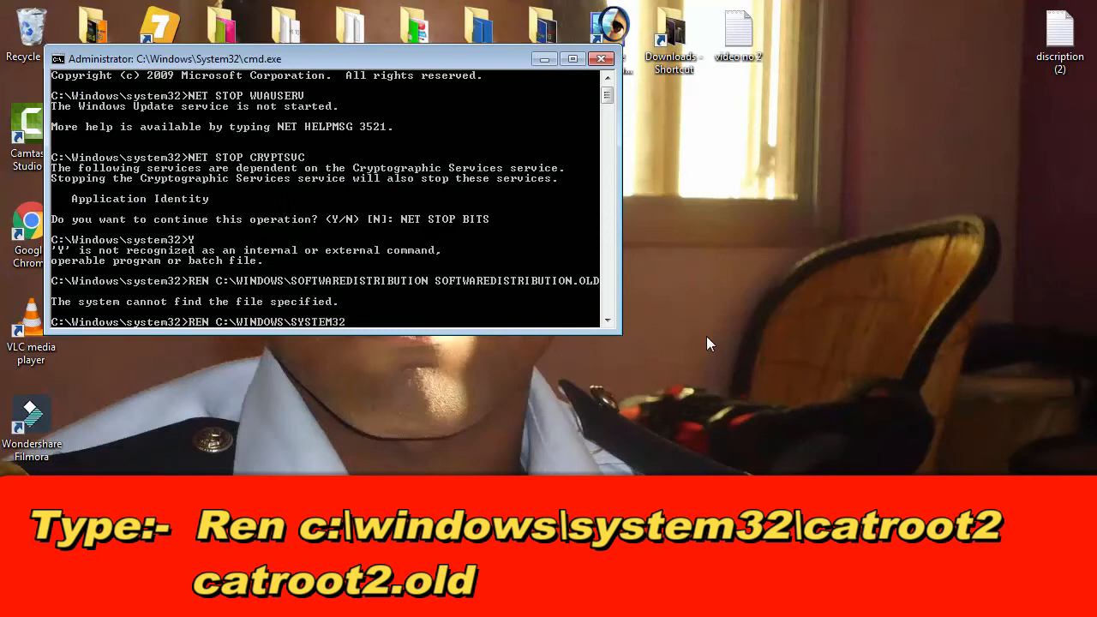
type("\\")
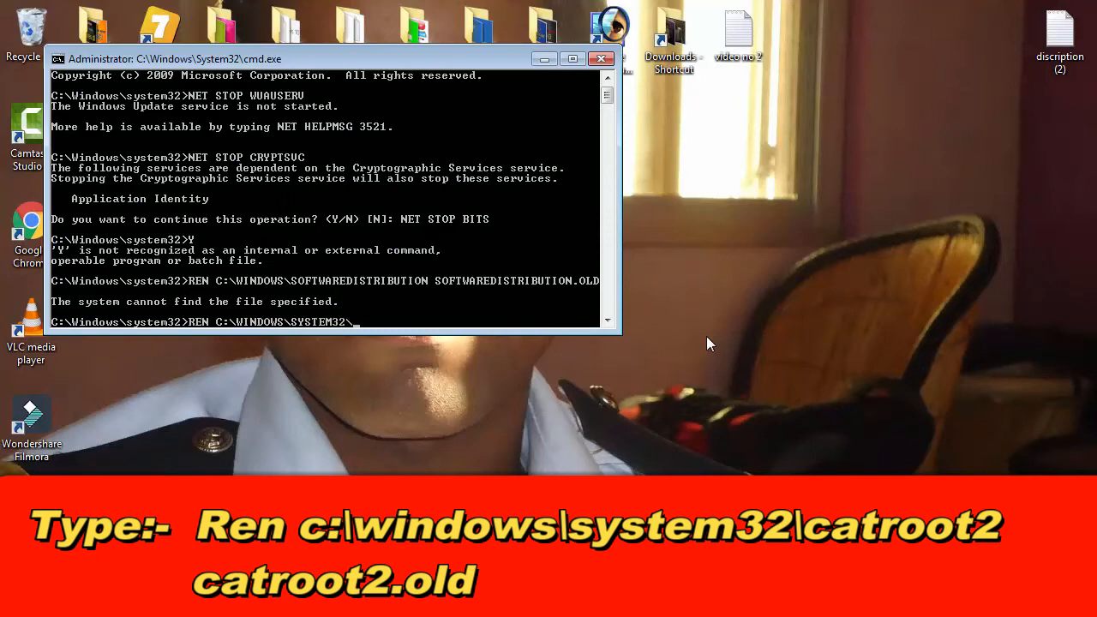
type("CAT")
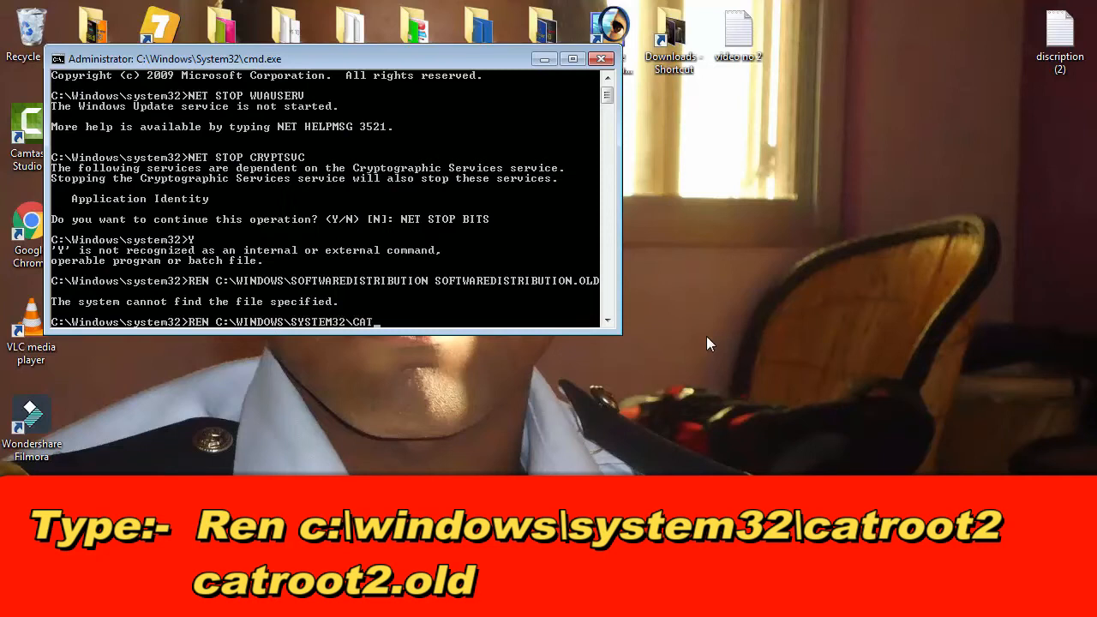
type("ROO")
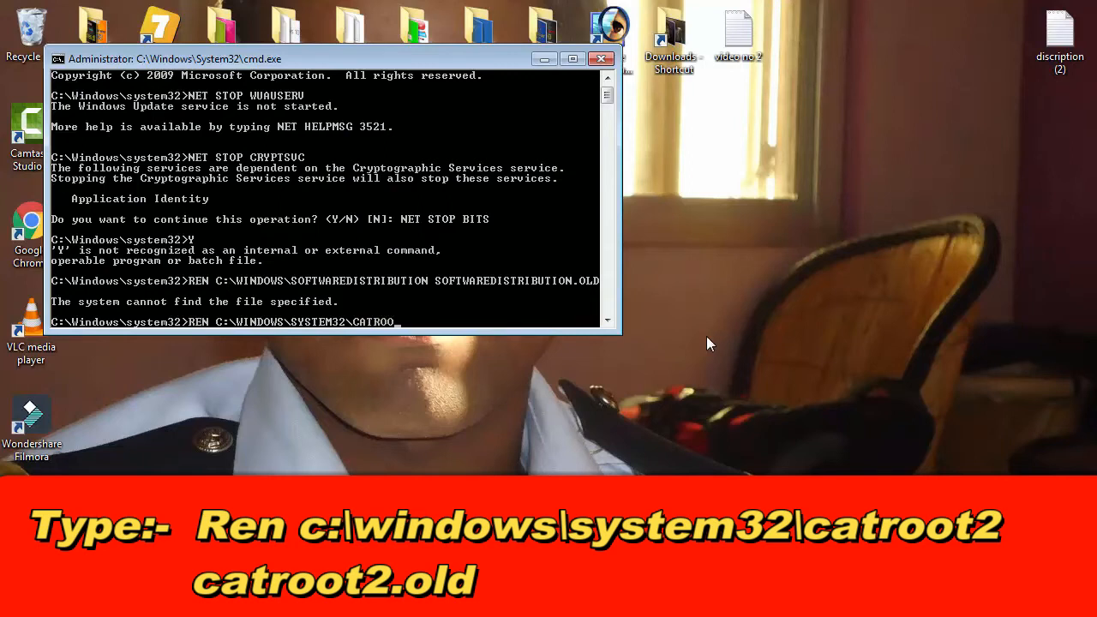
type("2")
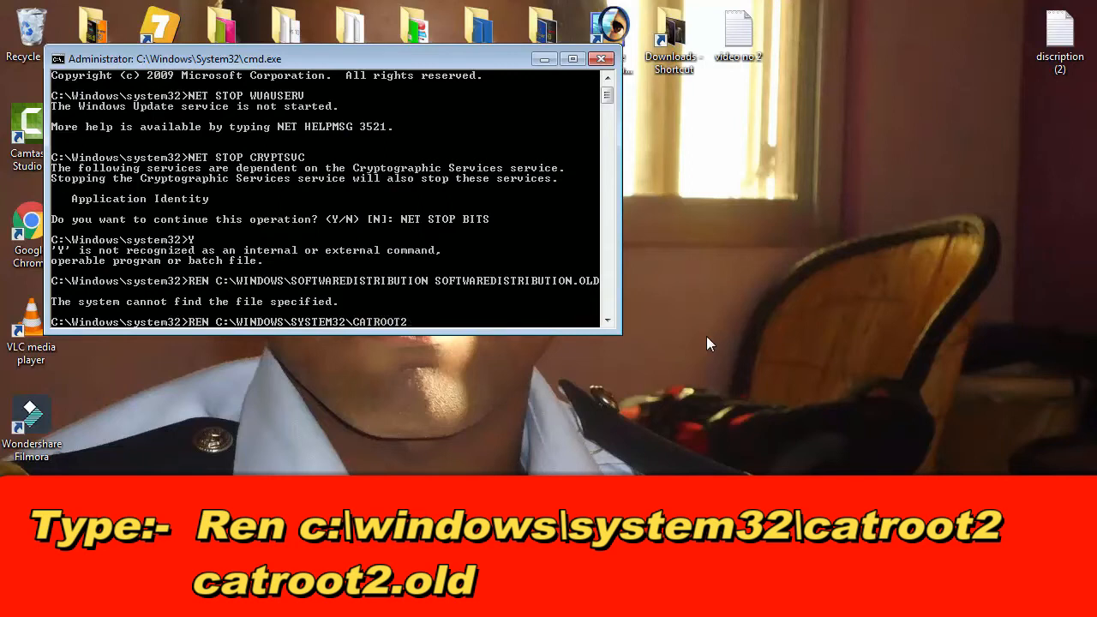
type("CATROOT")
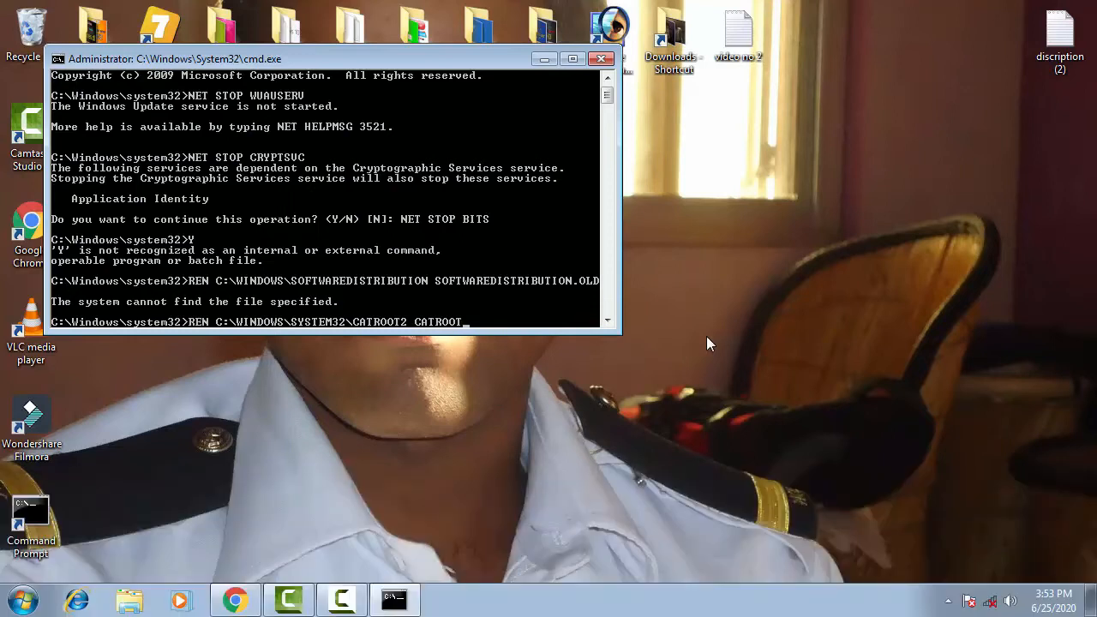
type("2.OLD")
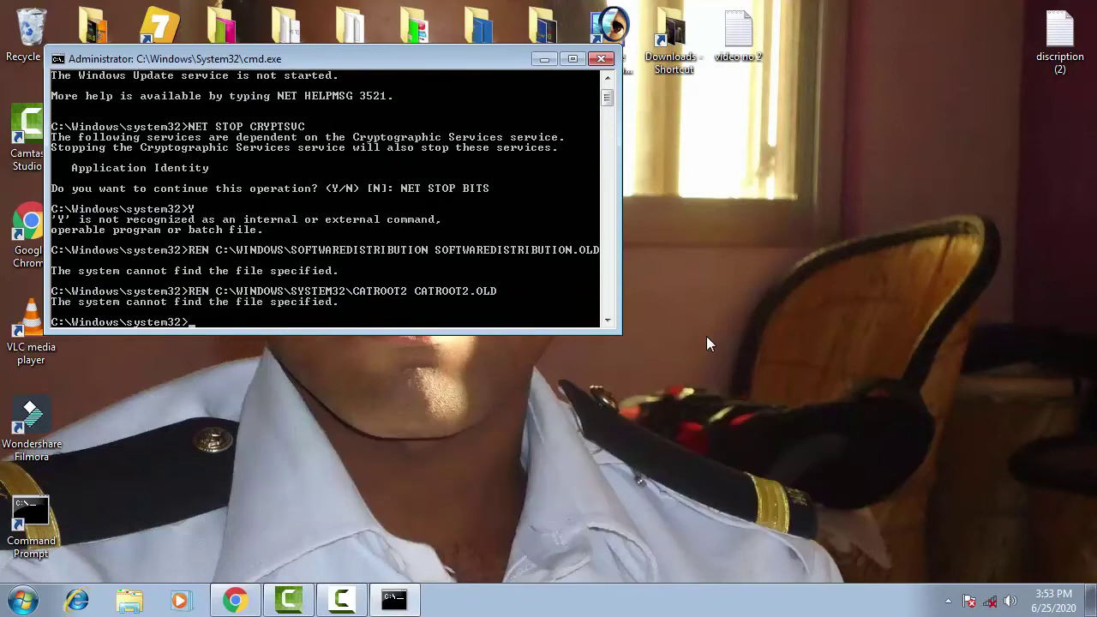
Step: Run NET START BITS, which reports the service is already started
type("NET")
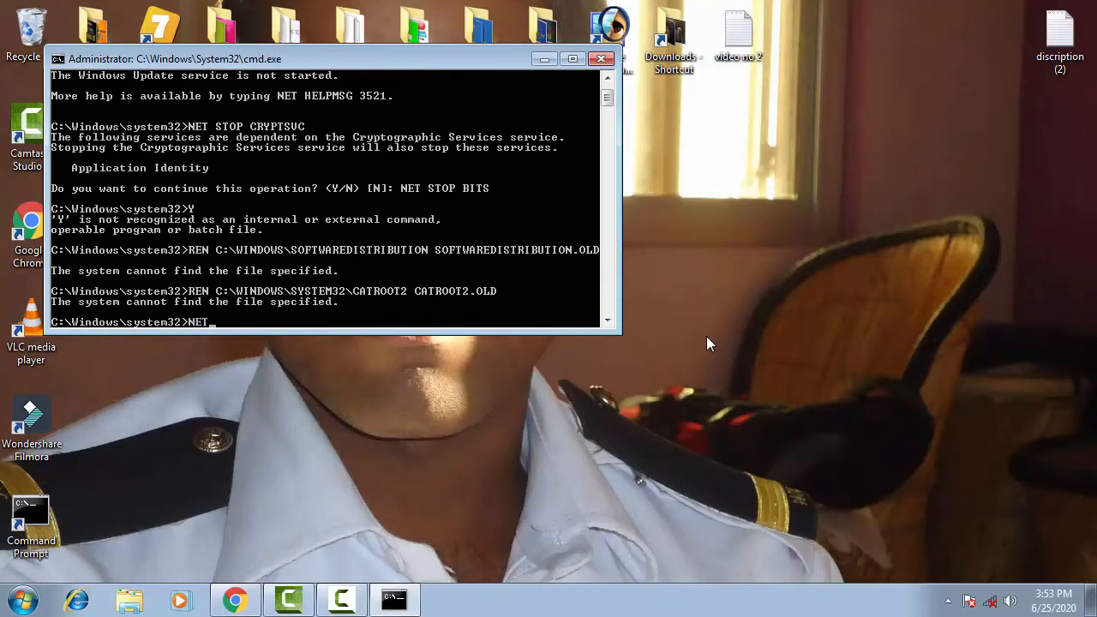
type("STRA")
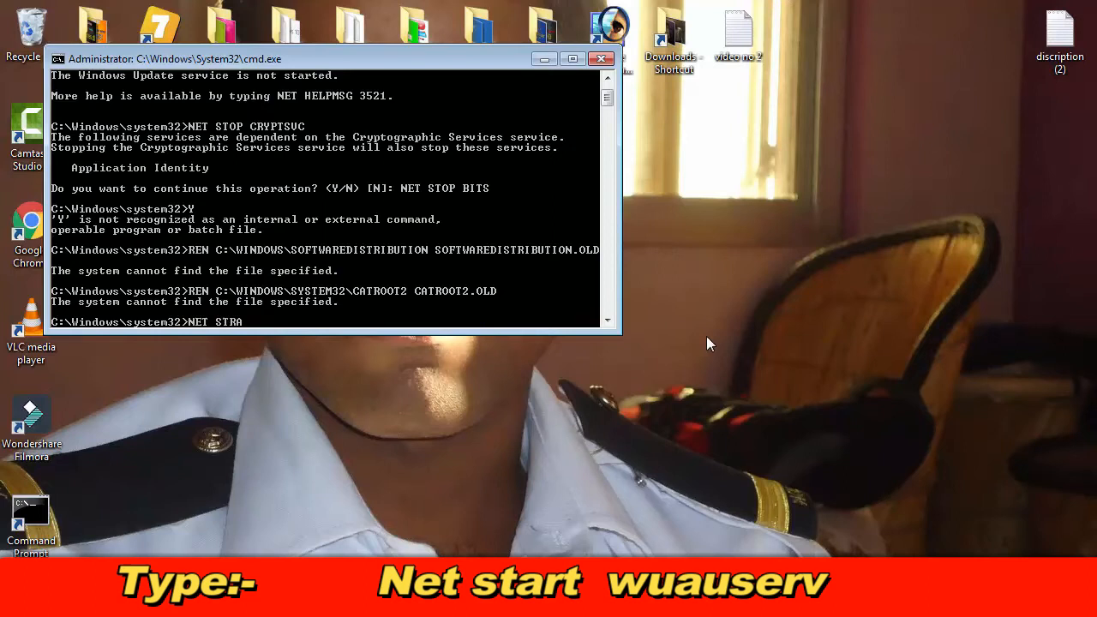
type("RT")
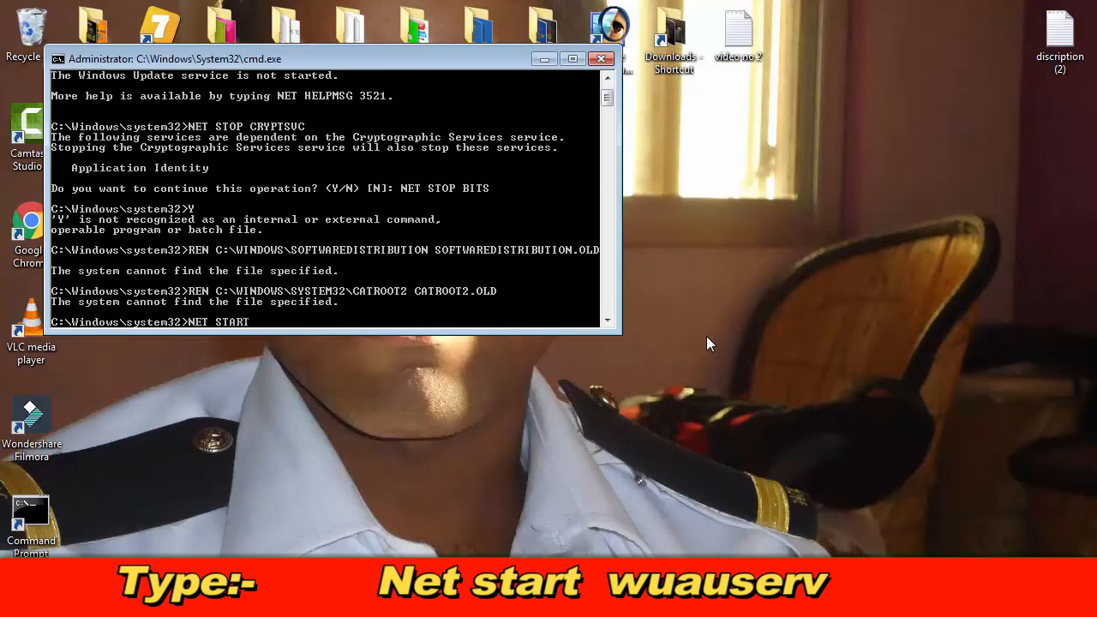
type("BITS")
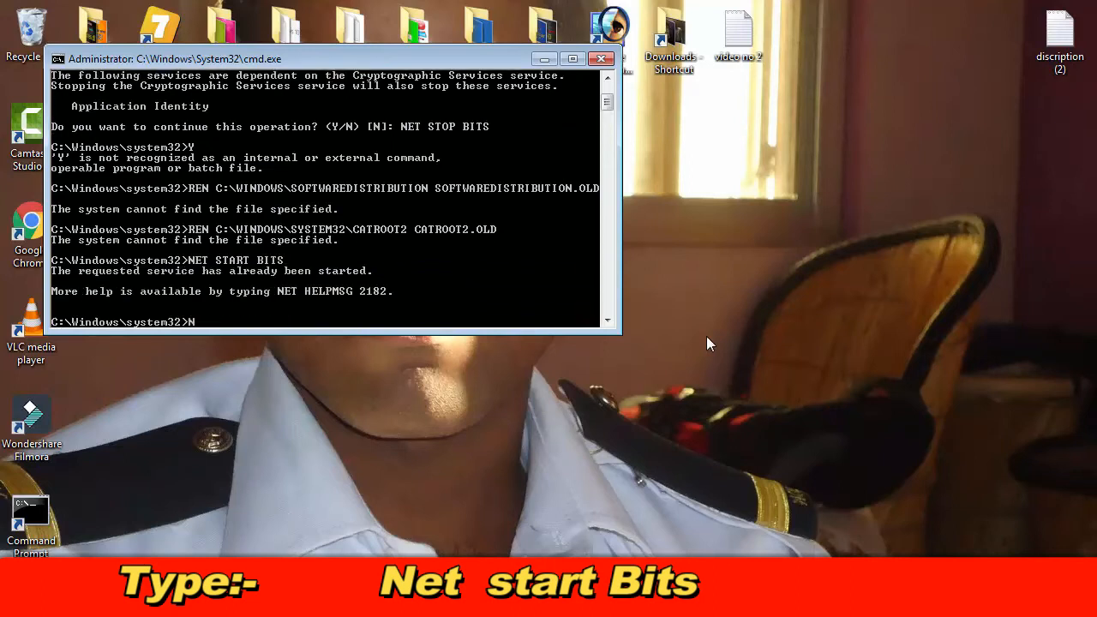
Step: Run NET START CRYPTSVC (already running), then EXIT the elevated prompt
type("NET ST")
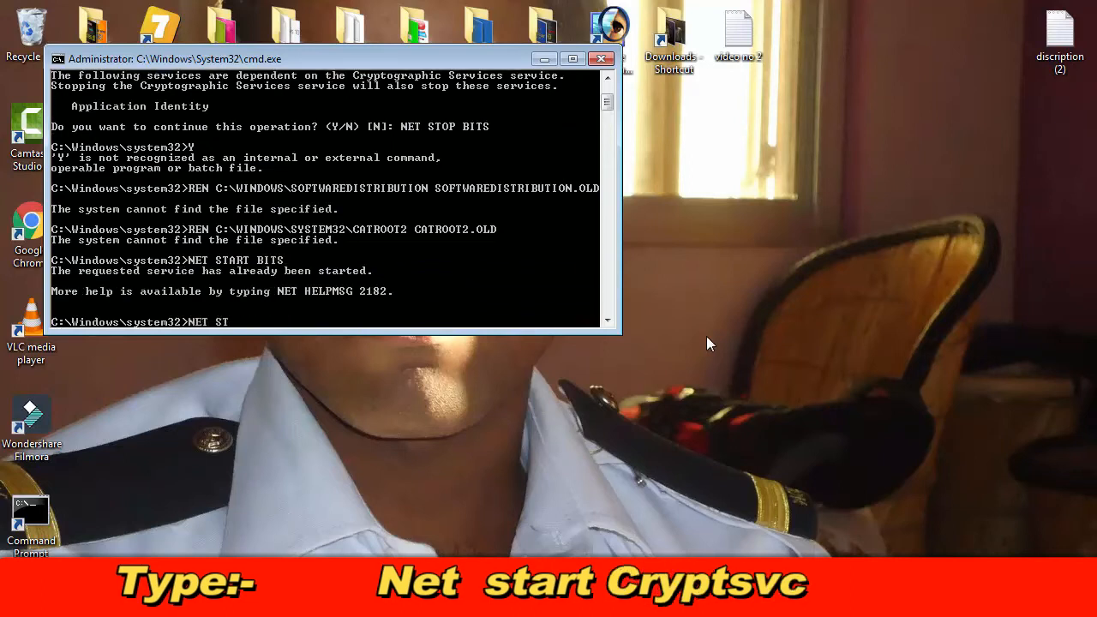
type("ART CR")
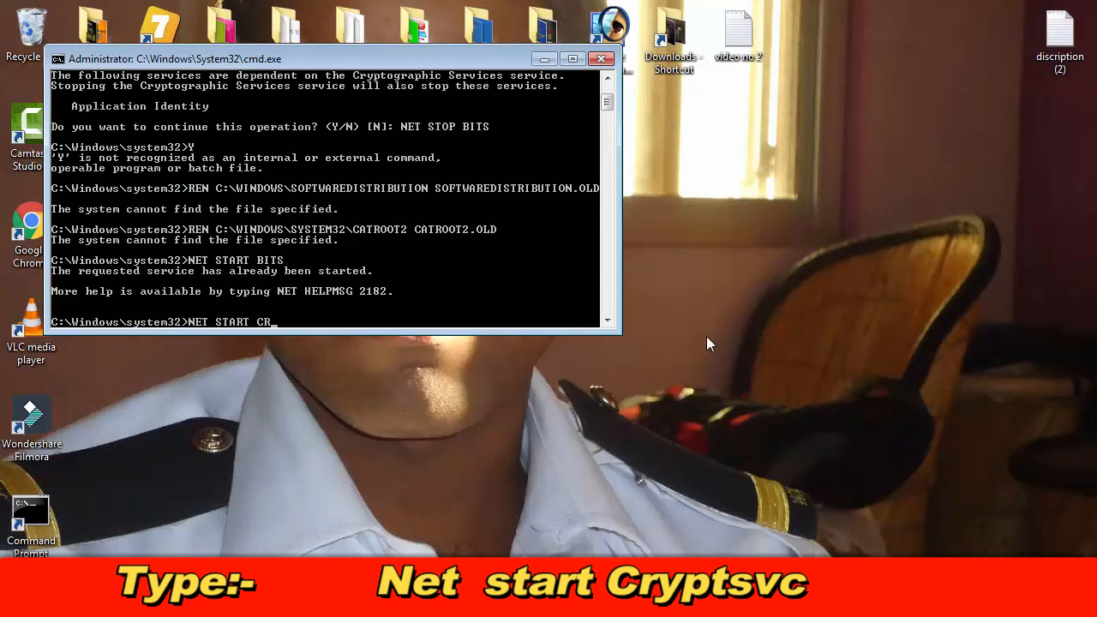
type("YPT")
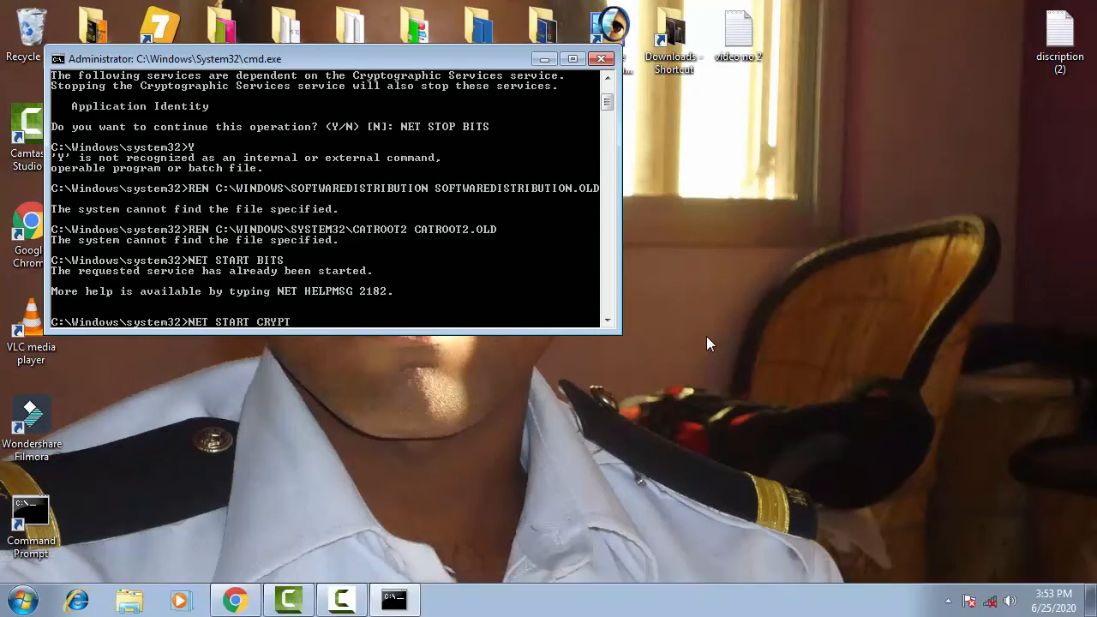
type("SVC")
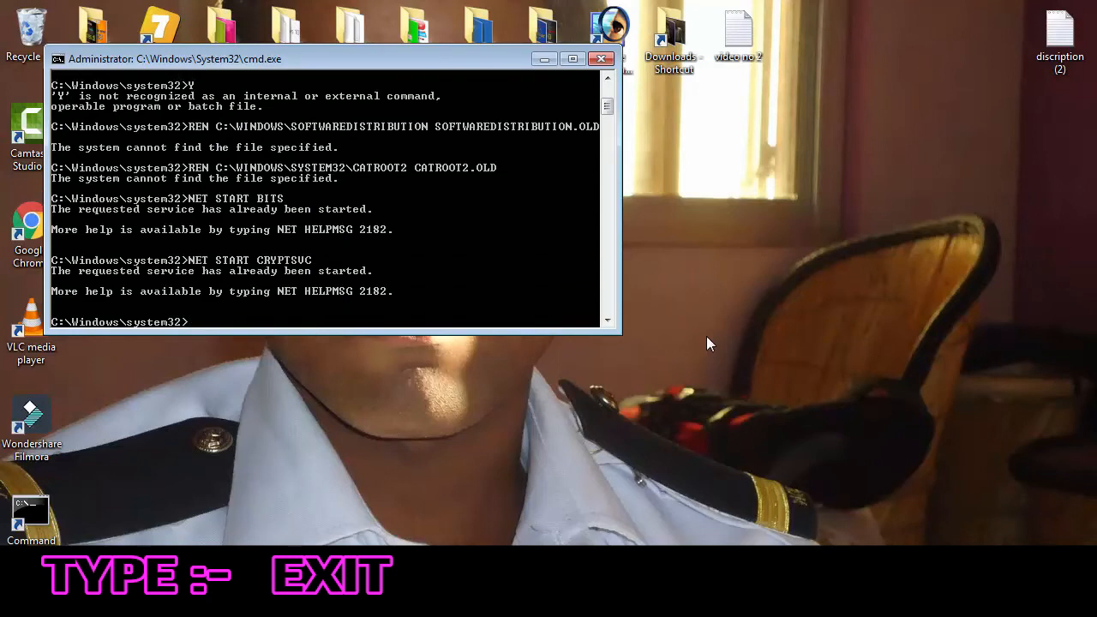
type("EXIT")
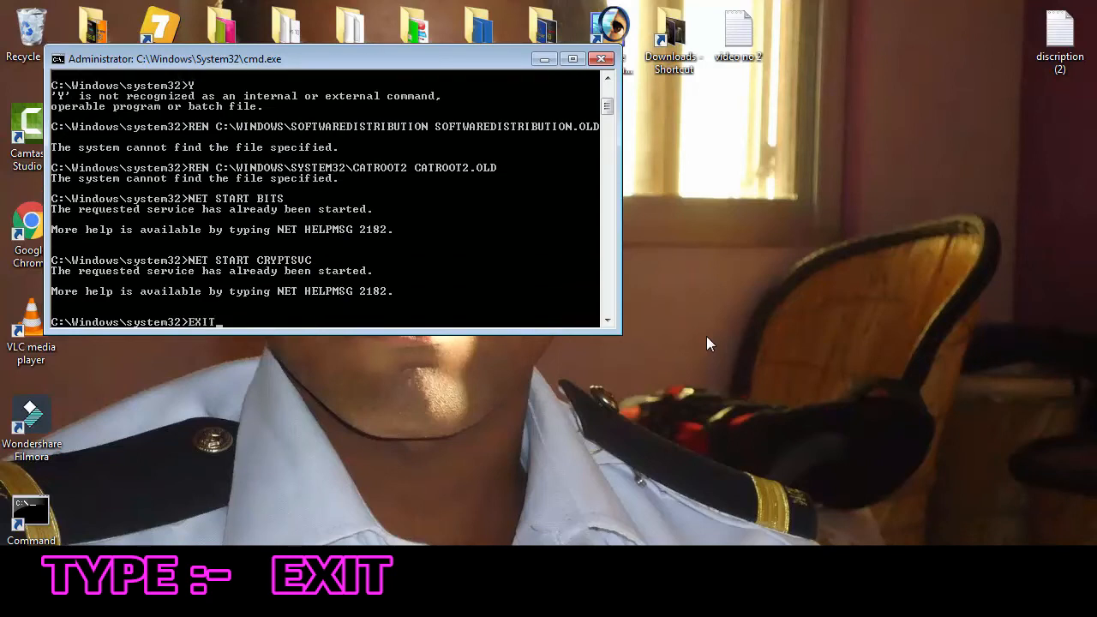
key("Return")
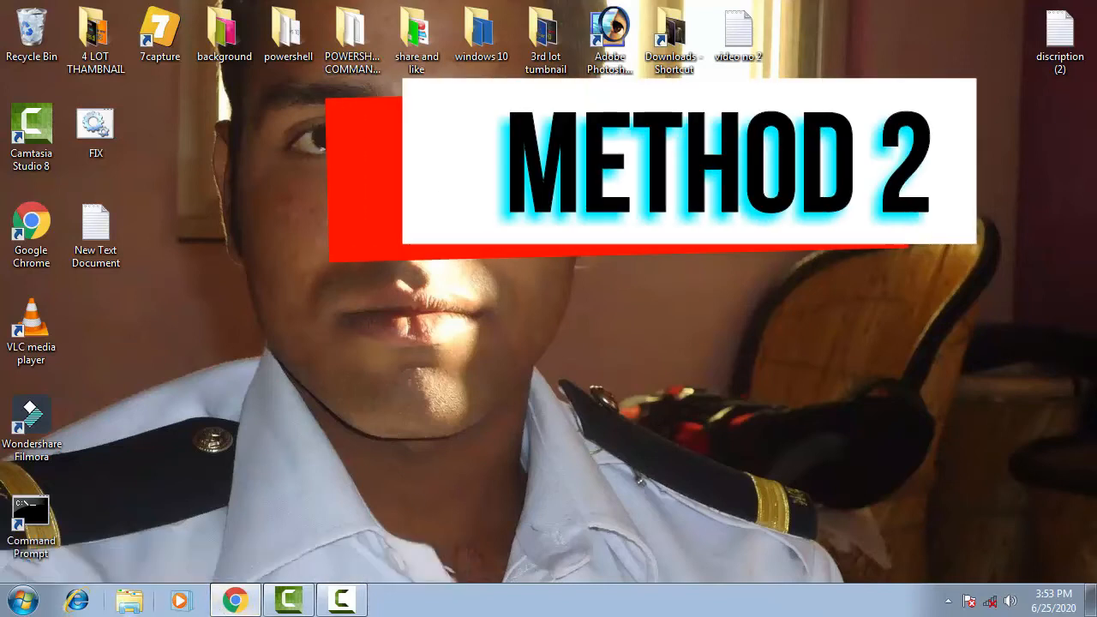
mouse_move(129, 599)
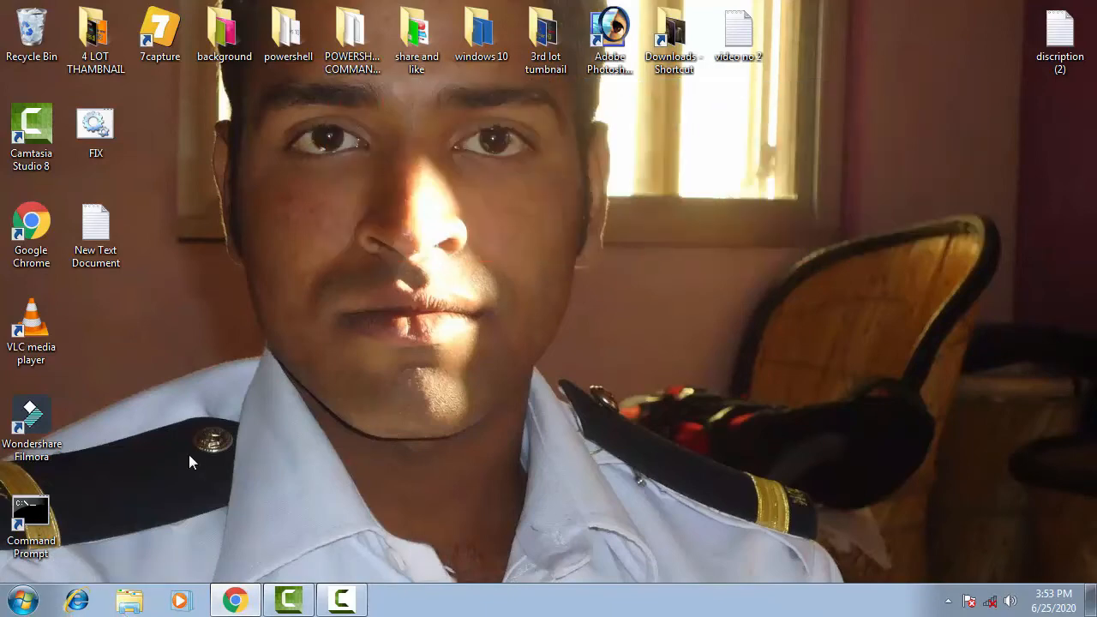
mouse_move(17, 599)
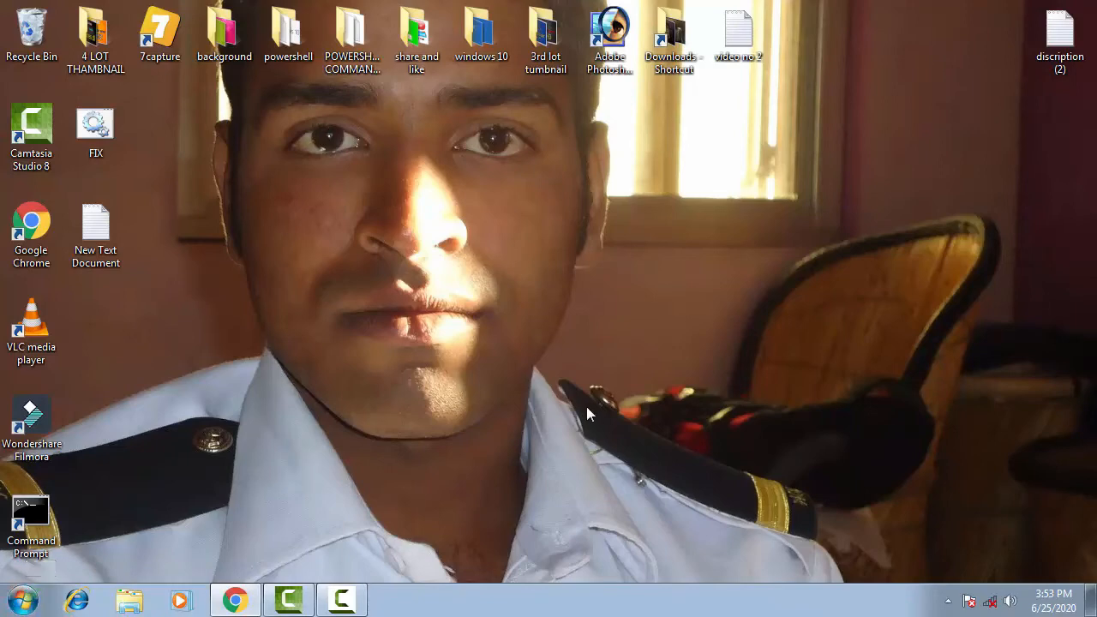
Step: Search Start for CMD again and run it as administrator
left_click(19, 599)
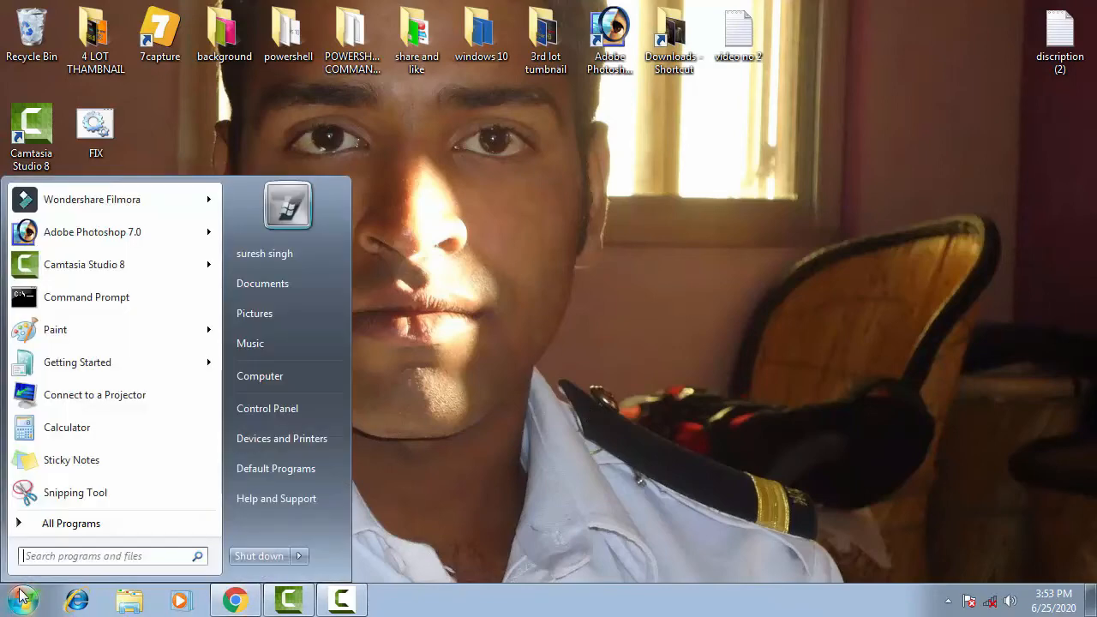
type("CM")
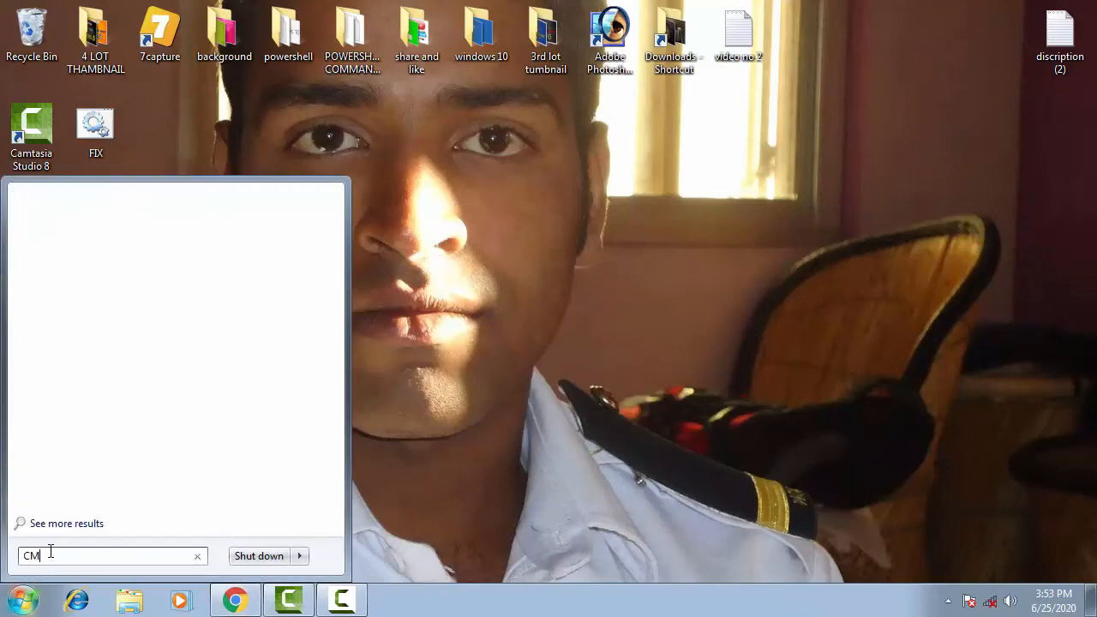
right_click(53, 223)
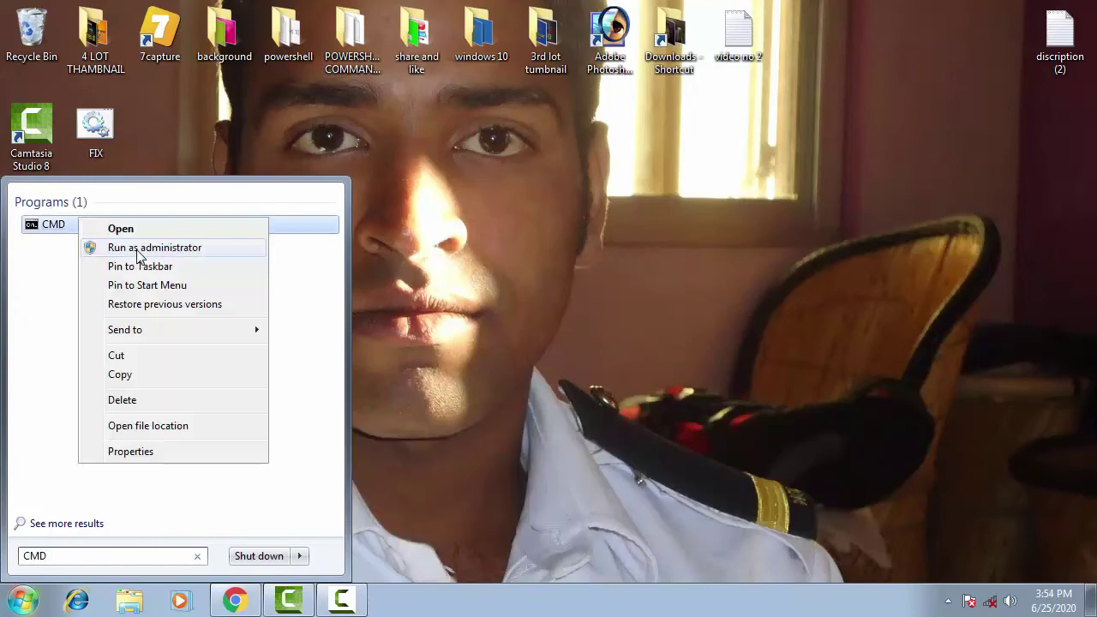
left_click(154, 247)
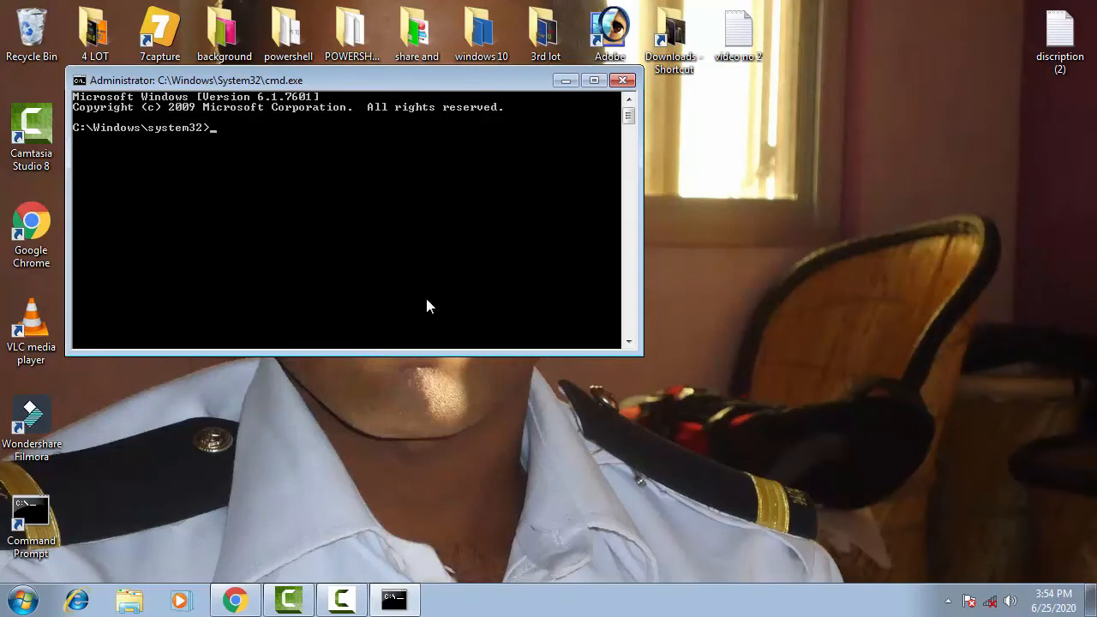
Step: Run NETSH WINHTTP RESET PROXY, reporting direct access with no proxy server
type("NETSH")
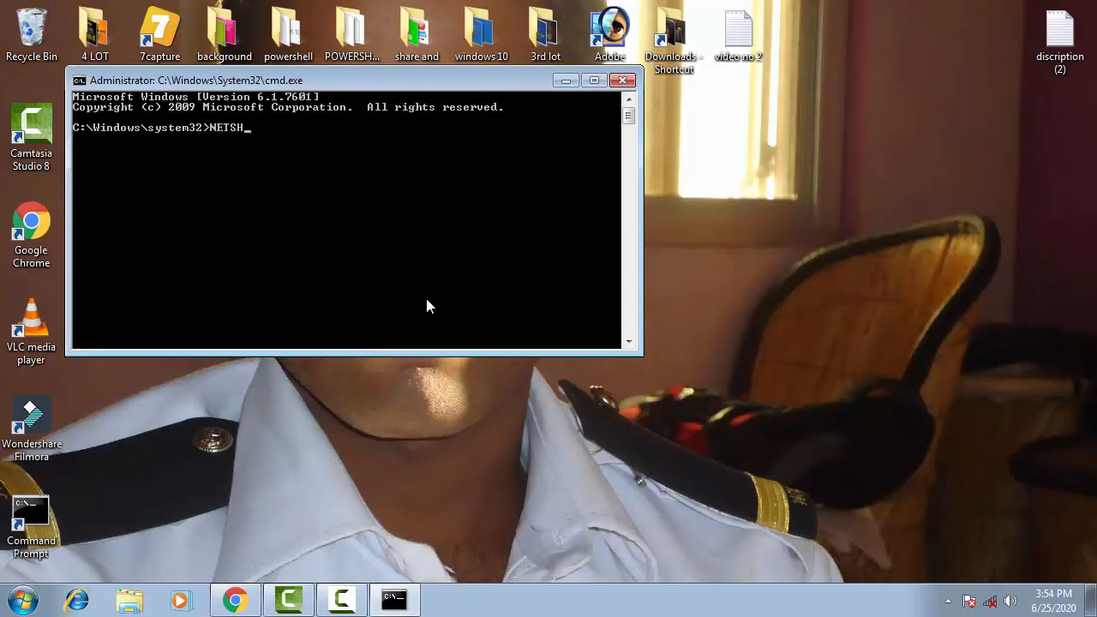
type("WIN")
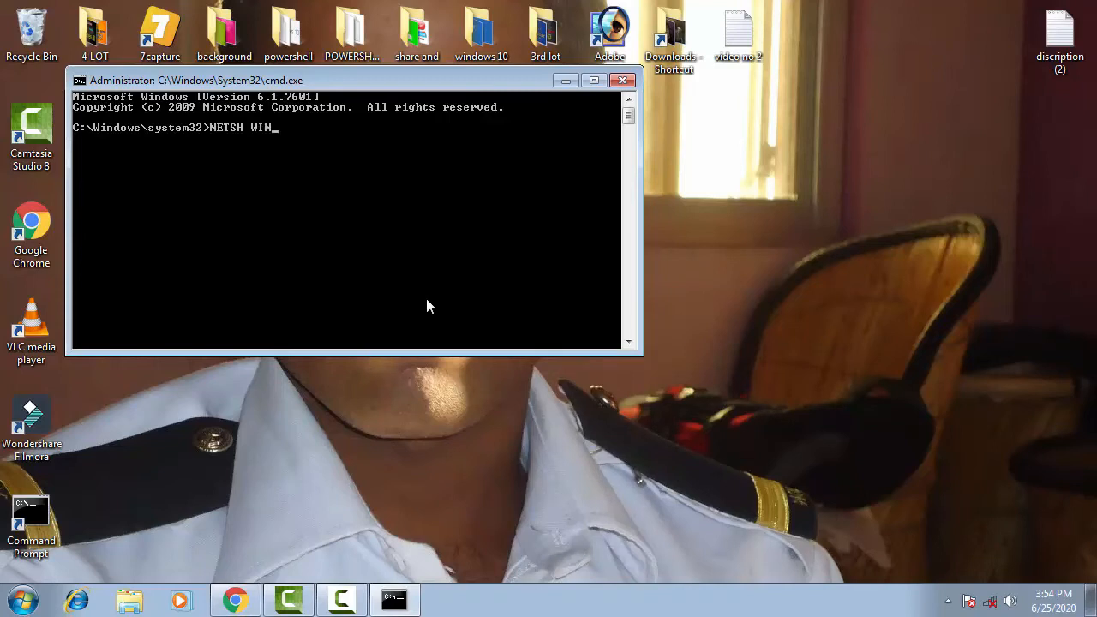
type("H")
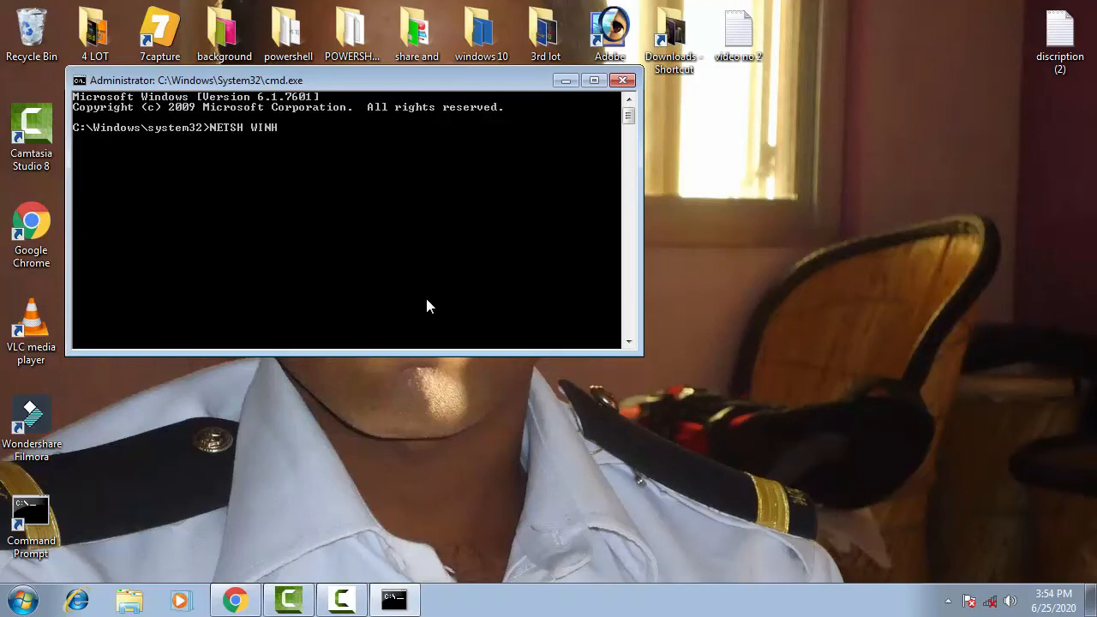
type("TT")
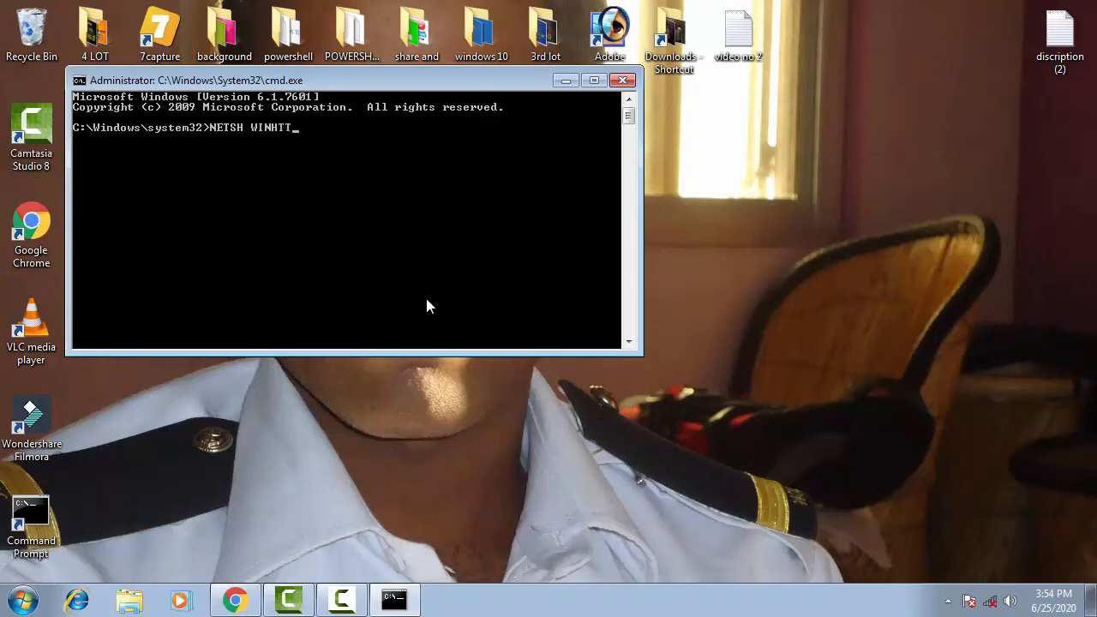
type("RES")
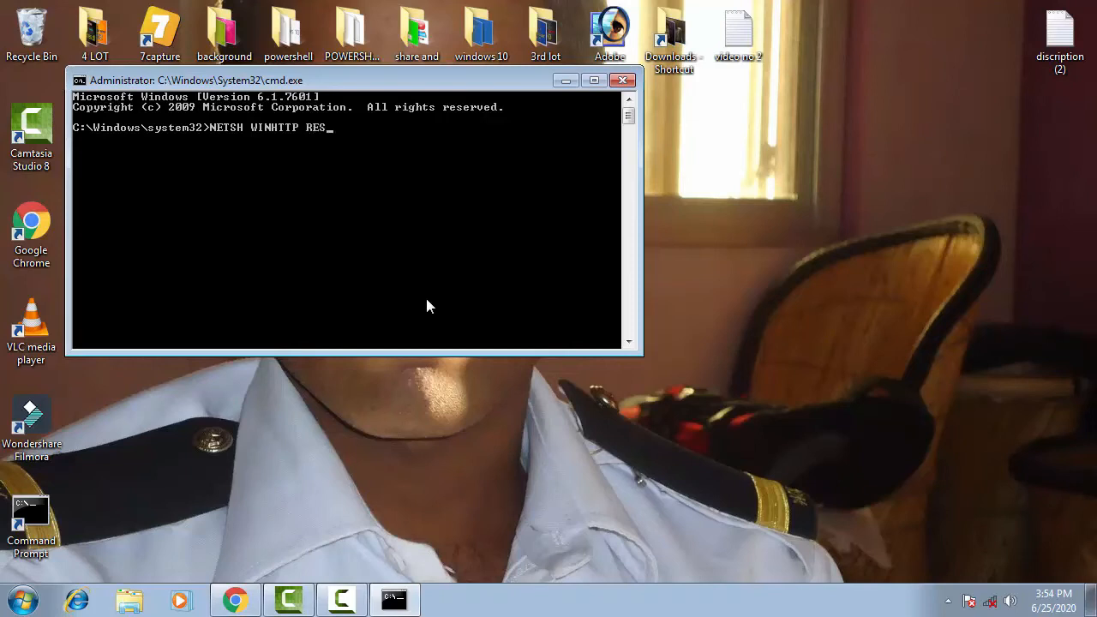
type("ET")
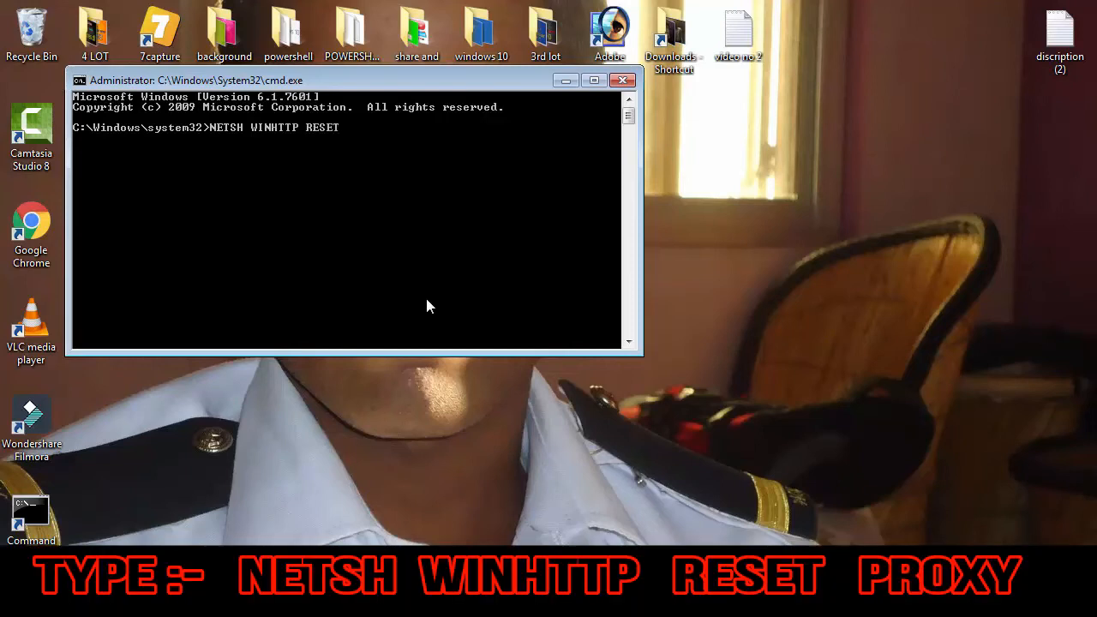
type("PROXY")
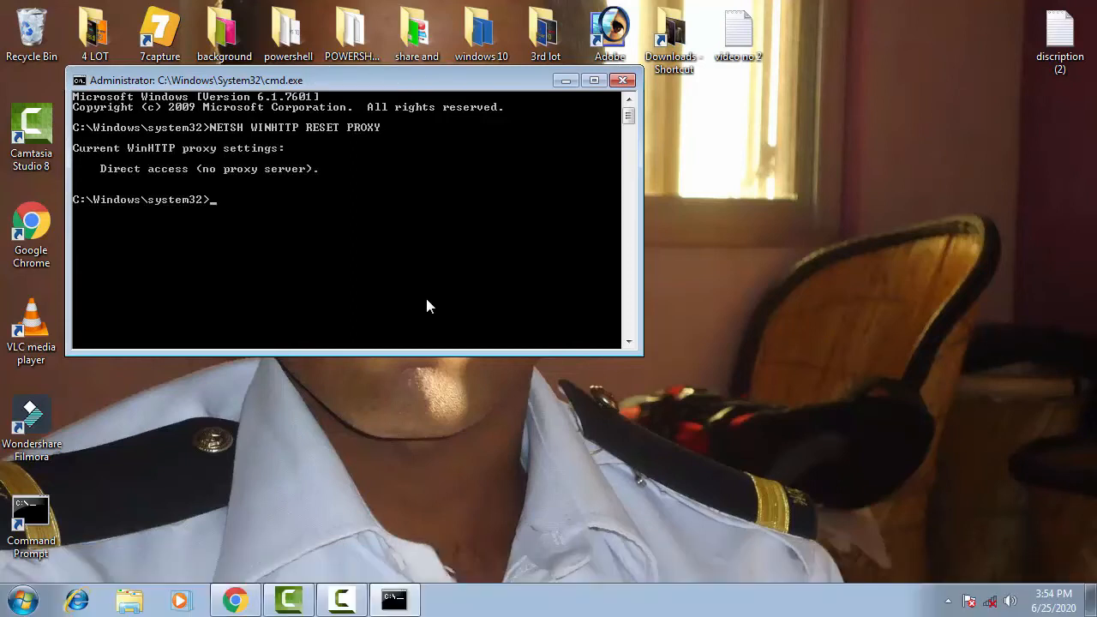
type("NET ST")
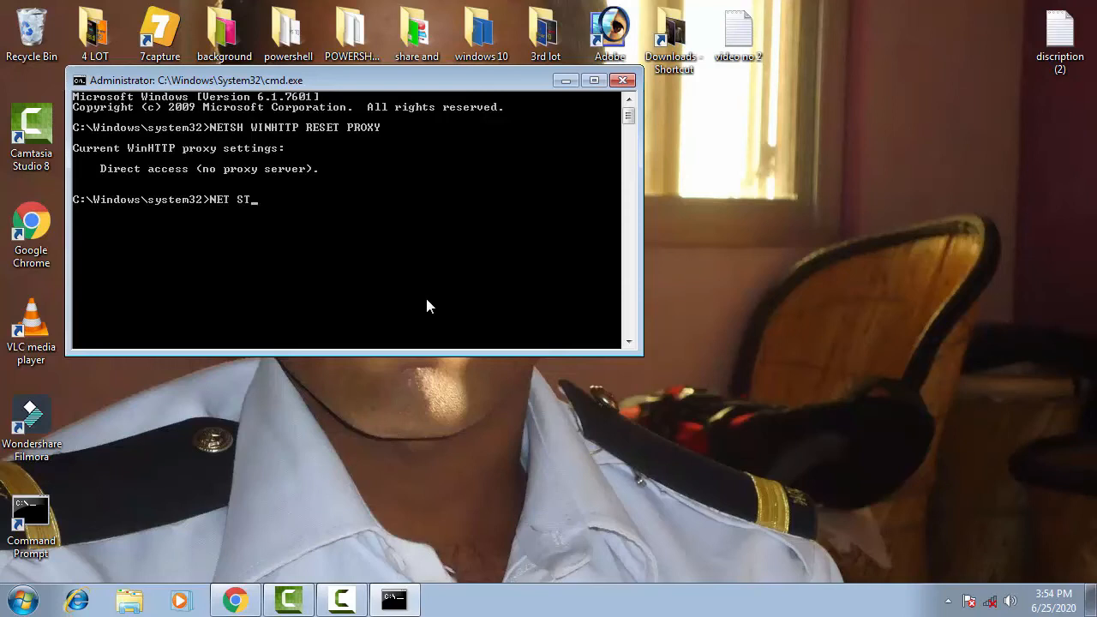
Step: Run NET STOP WUAUSERV then NET START WUAUSERV, which fails with System error 1290; EXIT is typed
type("OP WUA")
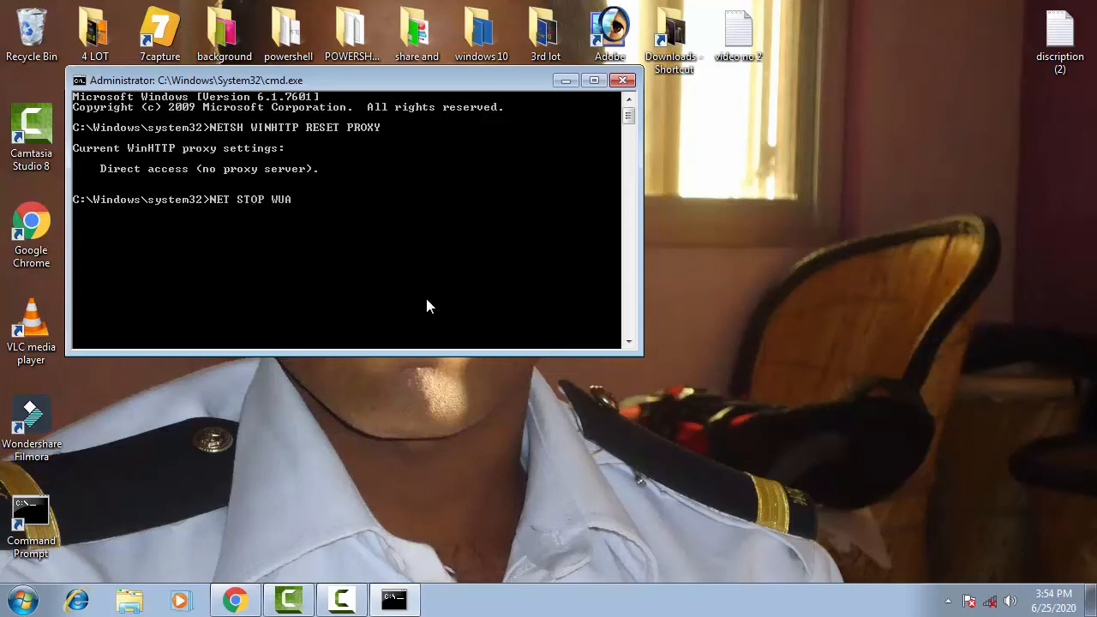
type("USERV")
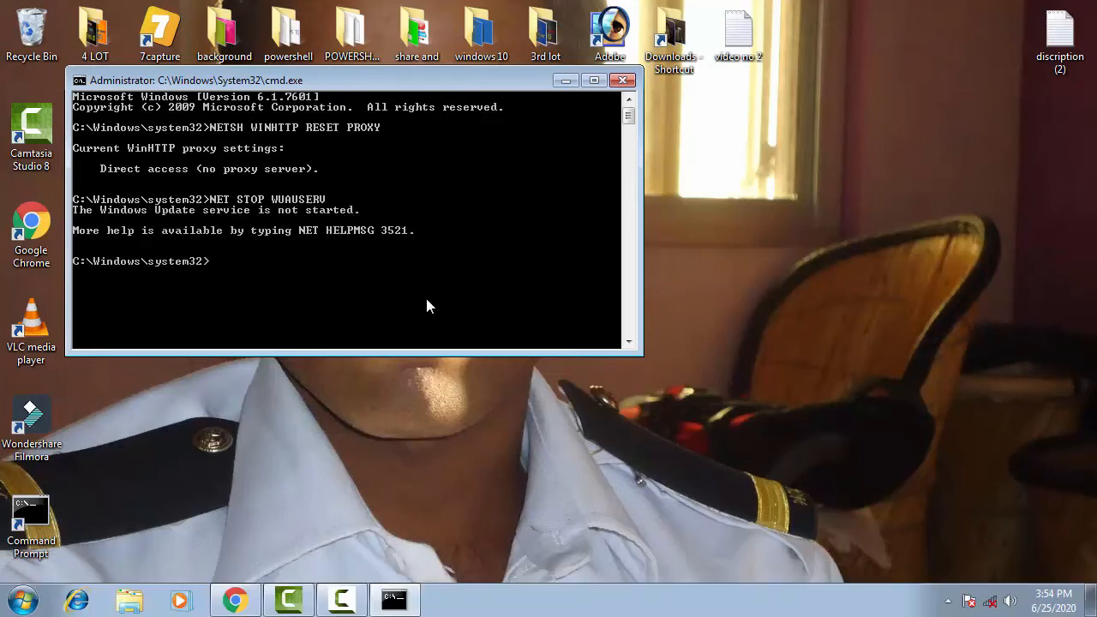
type("NET")
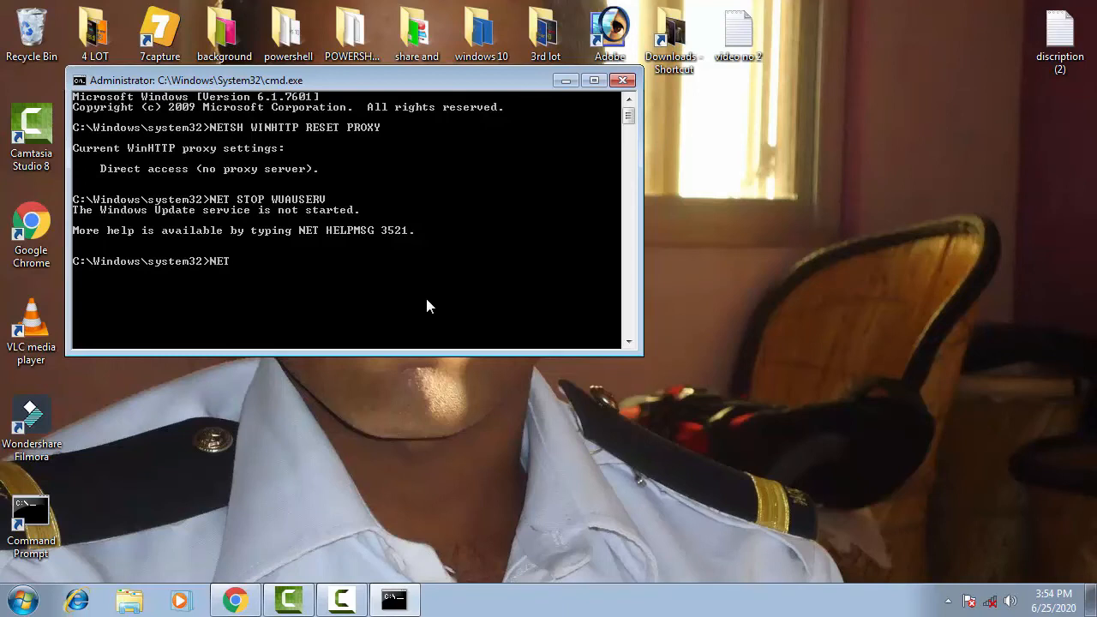
type("START")
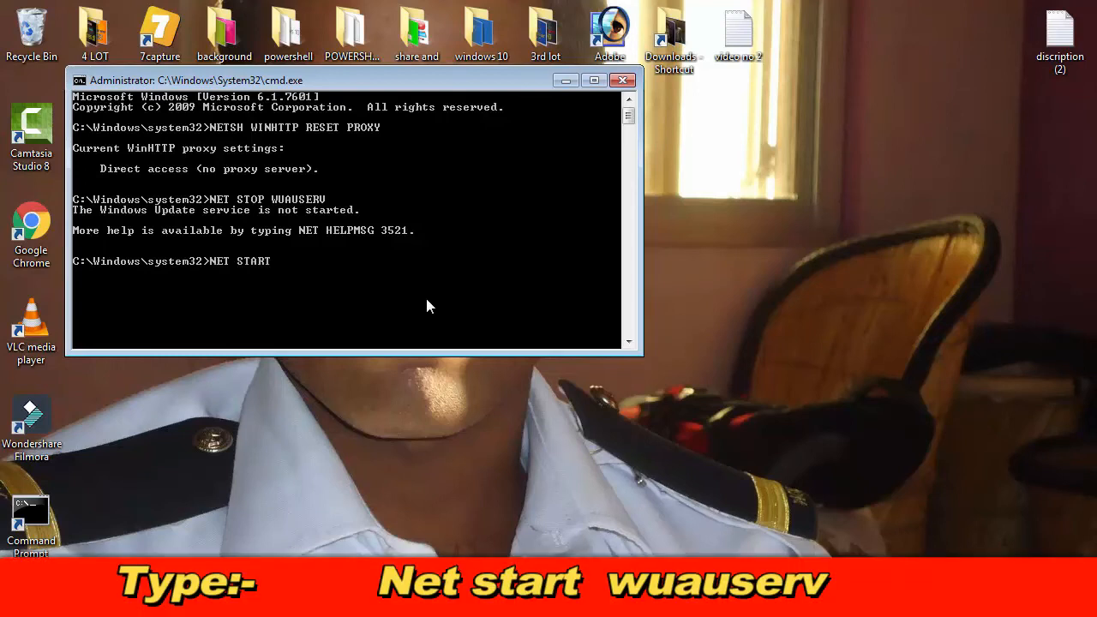
type("WUAUSERV")
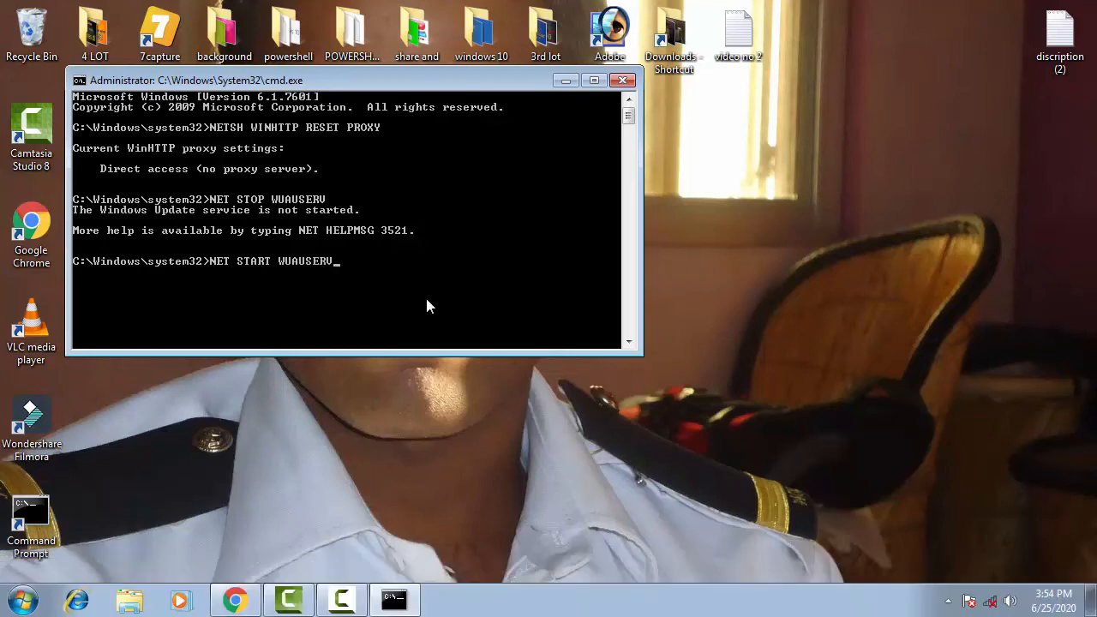
key("Return")
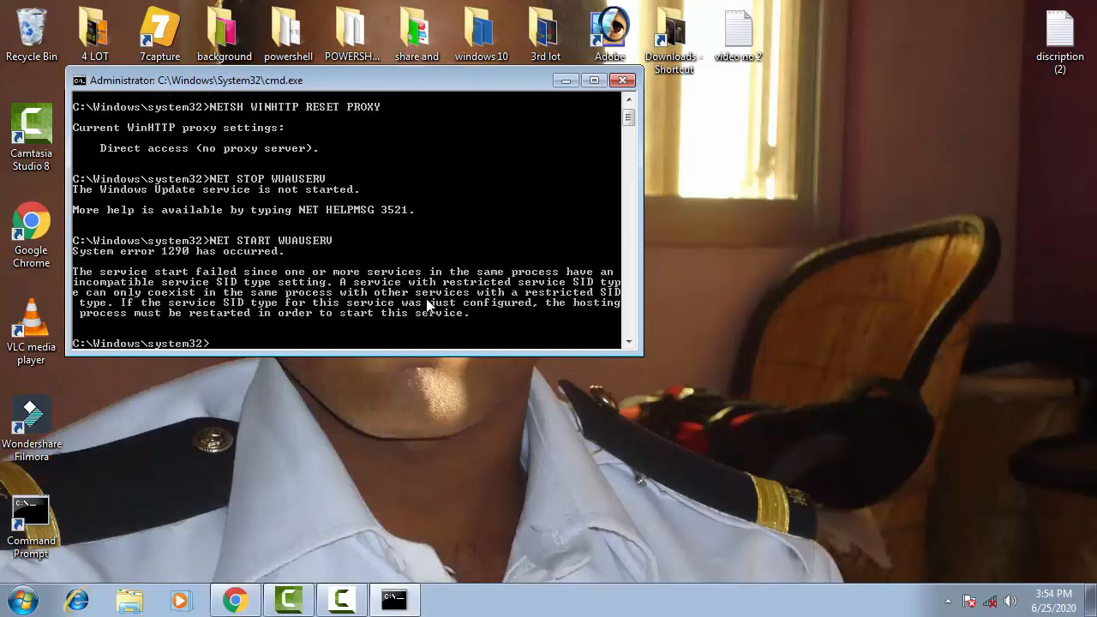
type("EXIT")
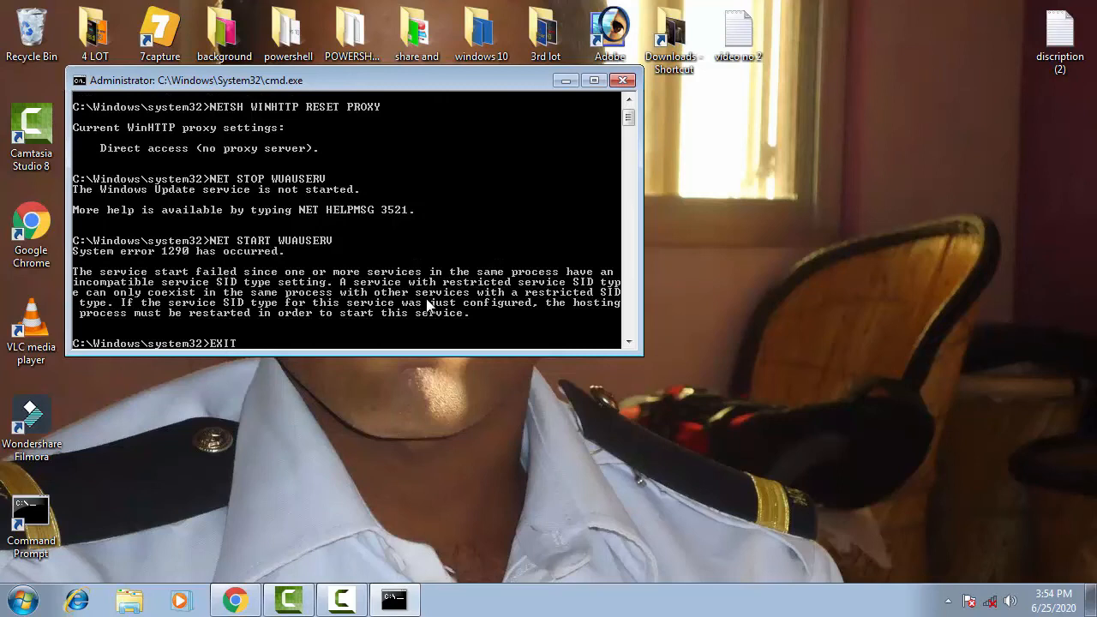